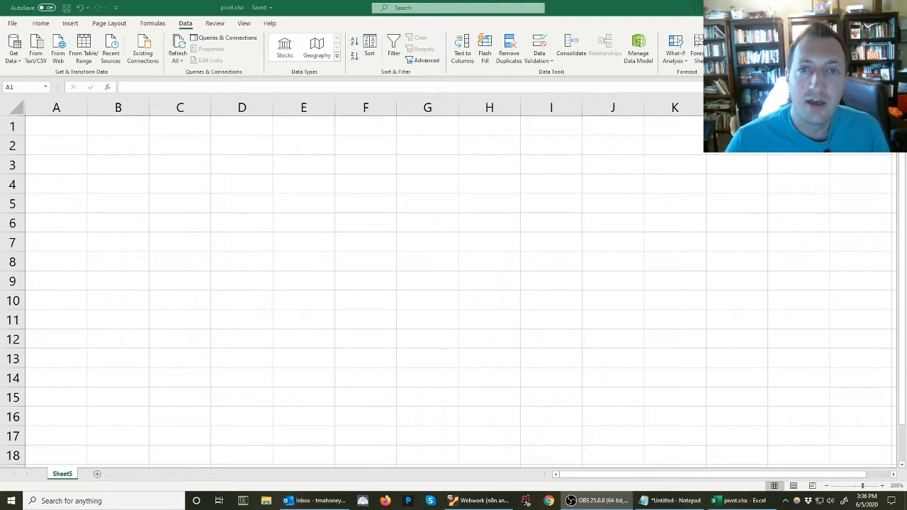
- Enter the names Red, Blue, Green in column A and headers Quiz 1, Quiz 2, Exam 1 in row 1
click(56, 126)
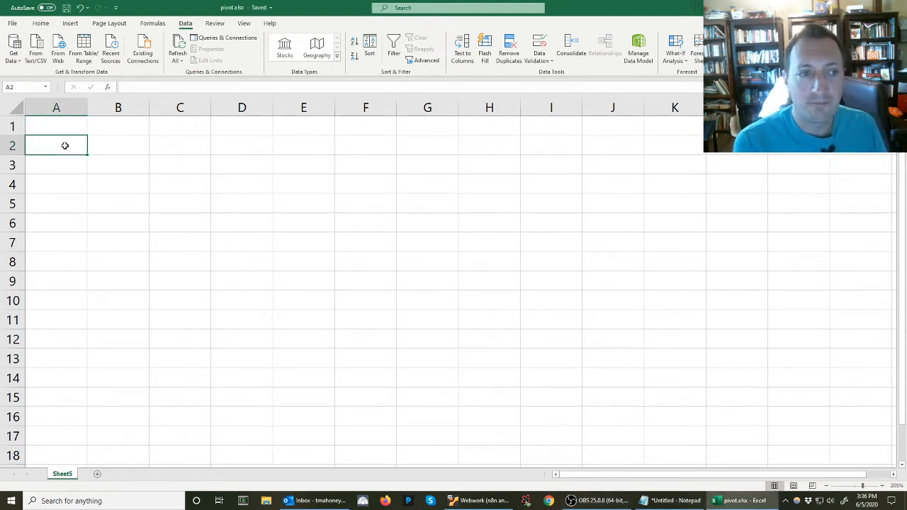
text(Blue)
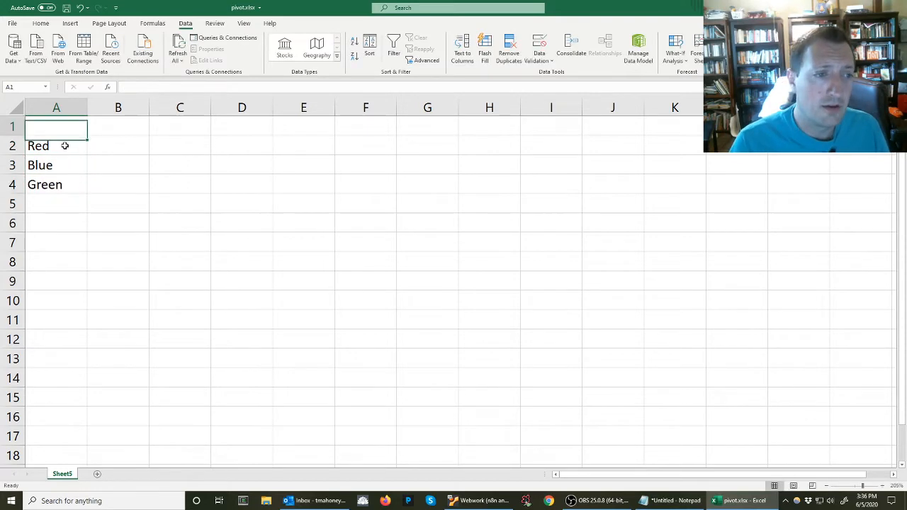
click(118, 127)
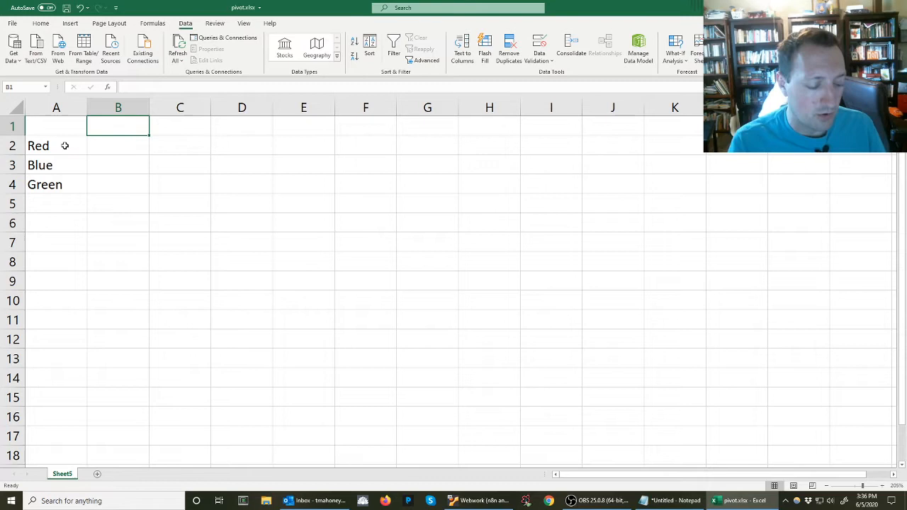
text(Qui)
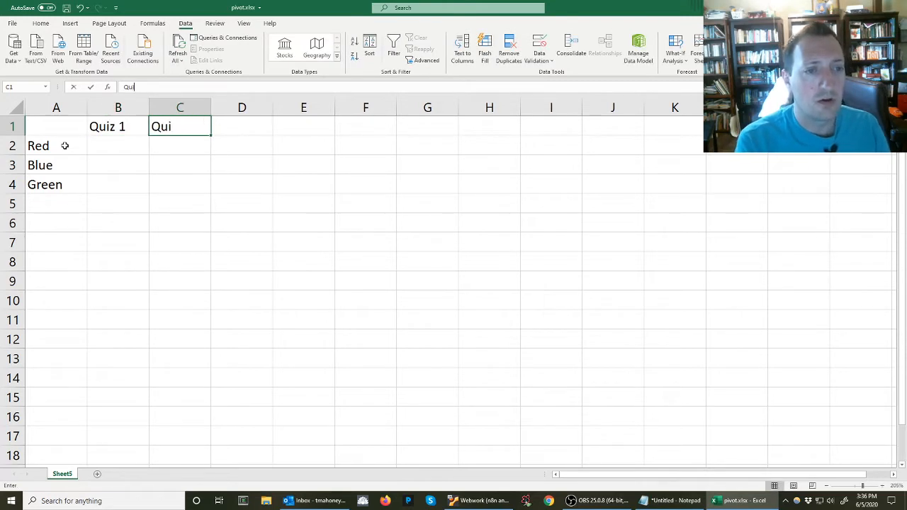
text(Exam 1)
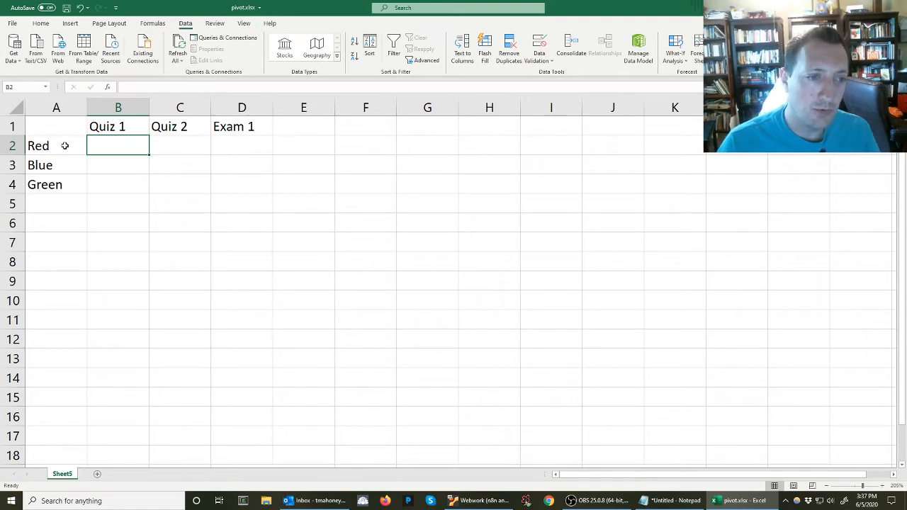
- Fill in the quiz and exam scores for each student, e.g. 7, 4, 9, 80, 85
text(7)
click(118, 164)
text(6)
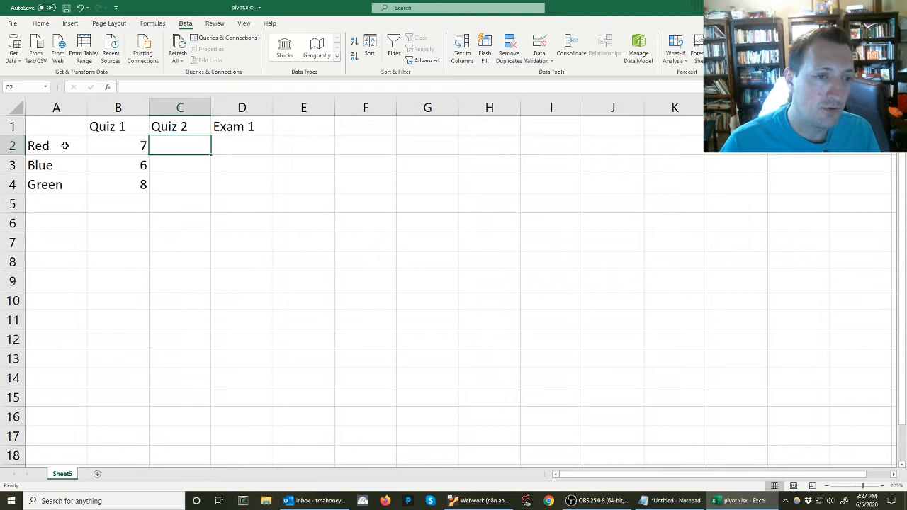
text(4)
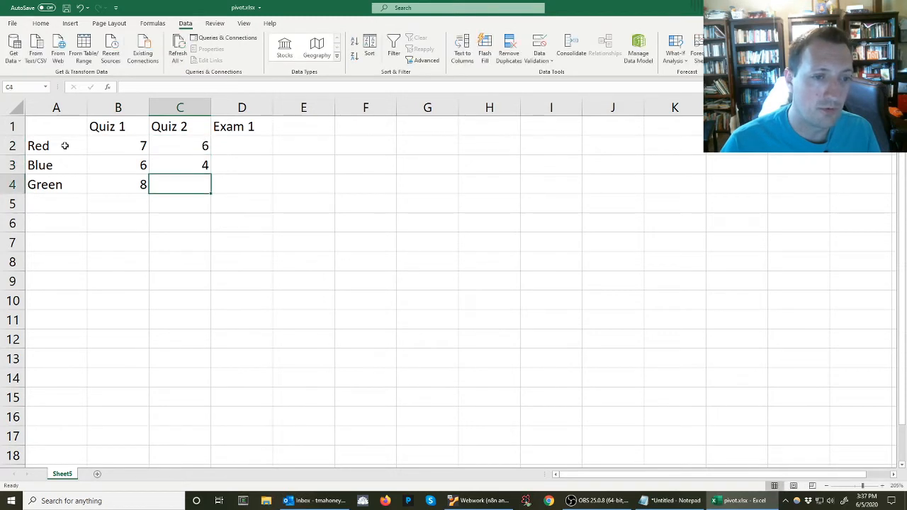
text(9)
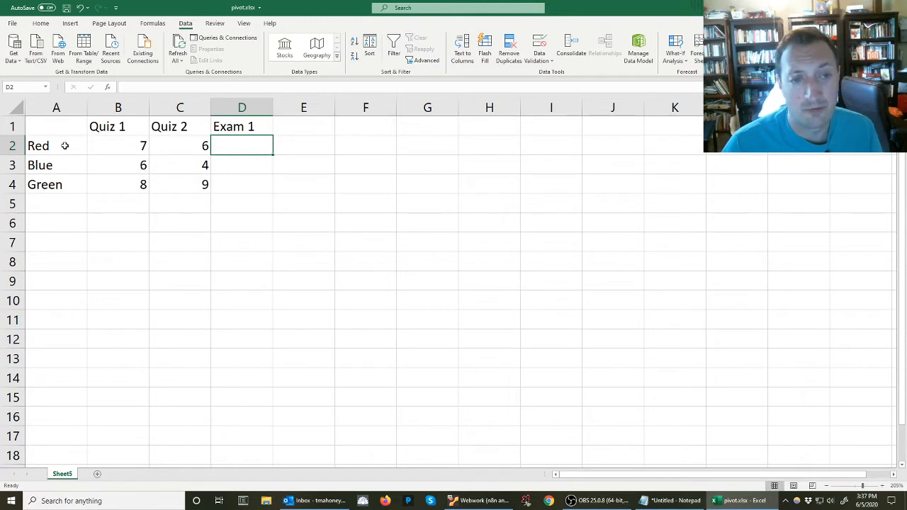
text(80)
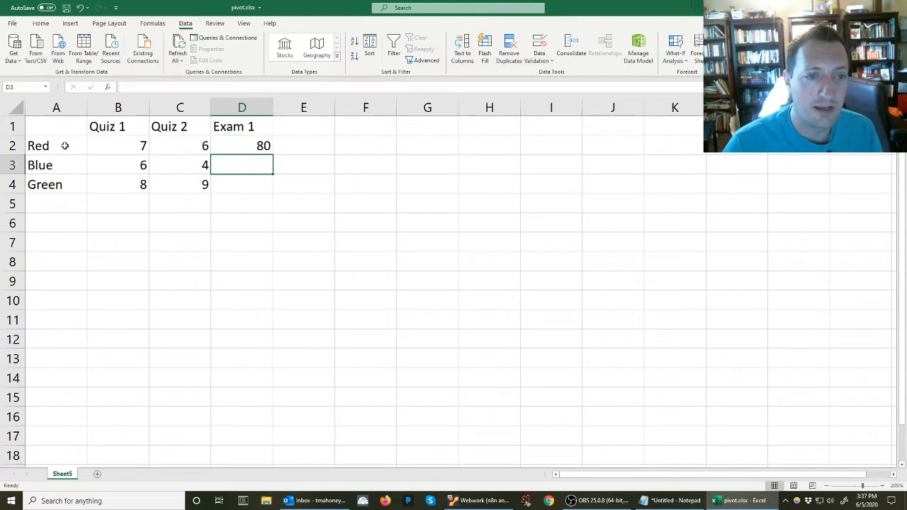
text(85)
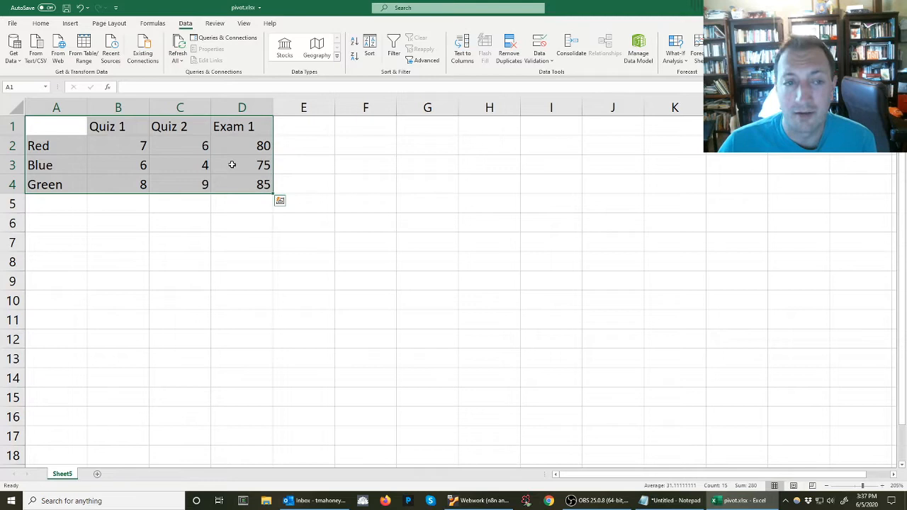
- Experiment with selecting the Quiz 1 score column and individual score cells
click(118, 126)
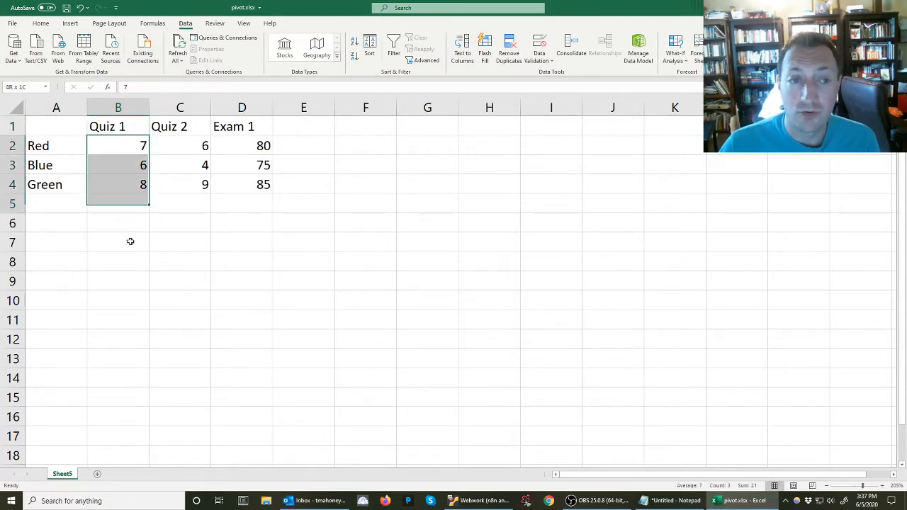
drag(118, 146, 118, 281)
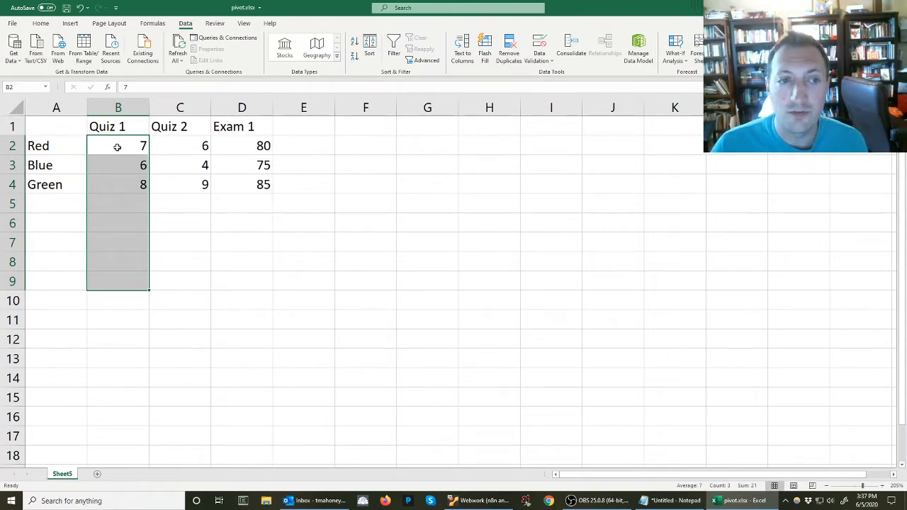
click(118, 146)
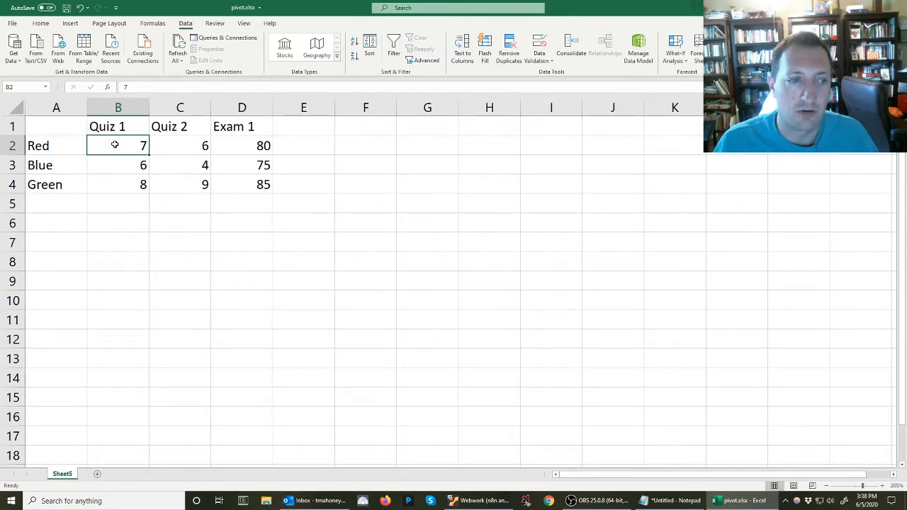
click(179, 165)
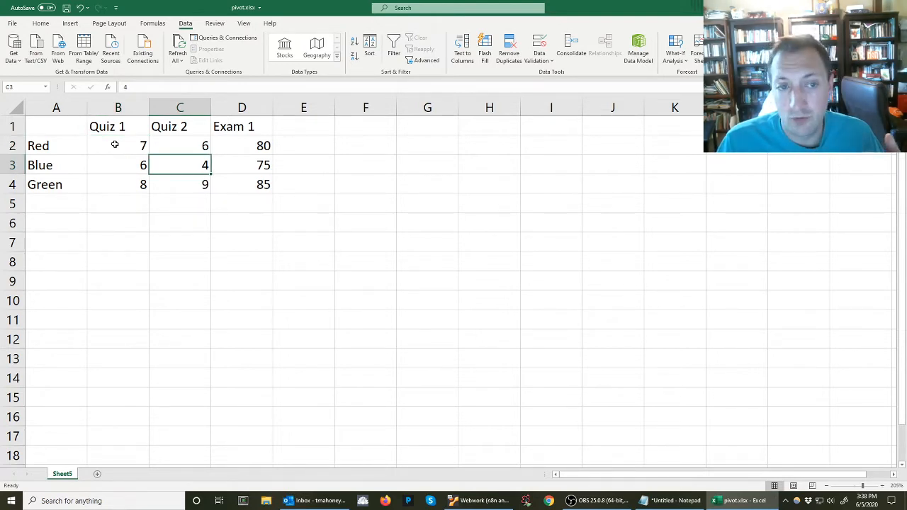
- Edit Red's Quiz 2 score with trial values 7, 6, 7 before clearing the table
click(179, 145)
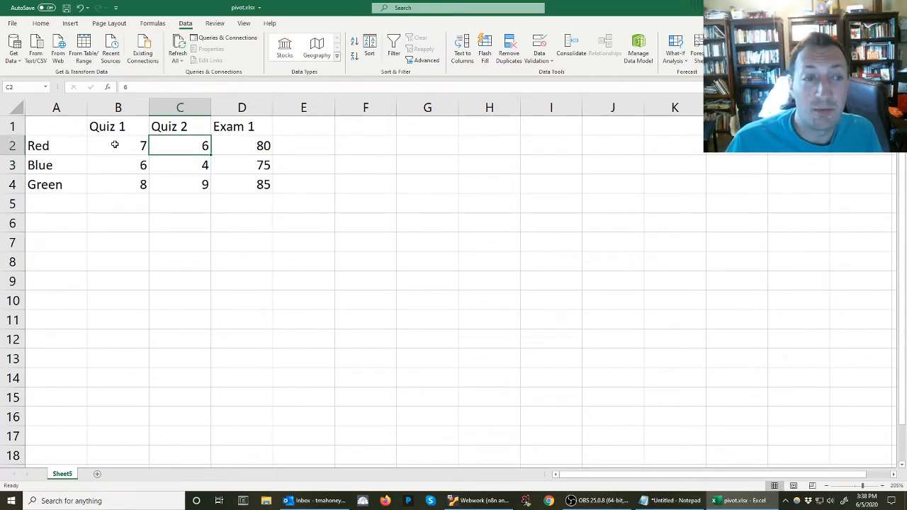
text(7)
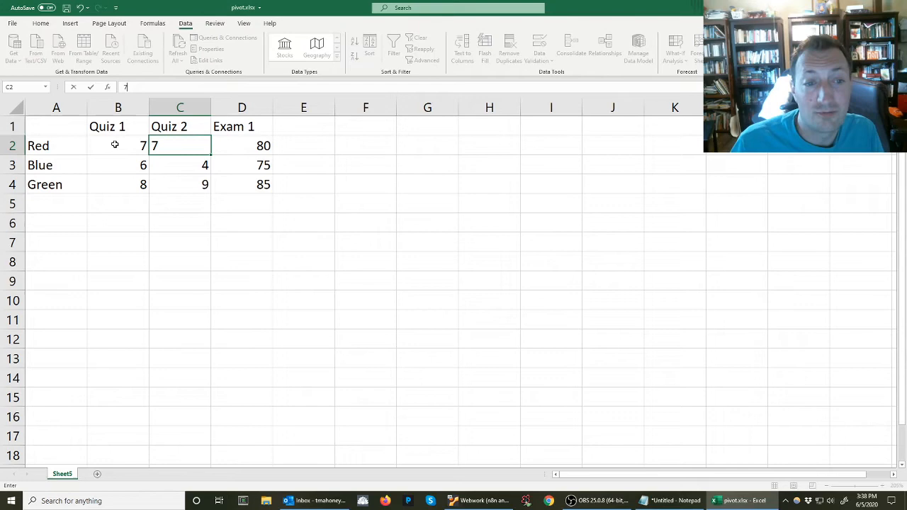
text(6)
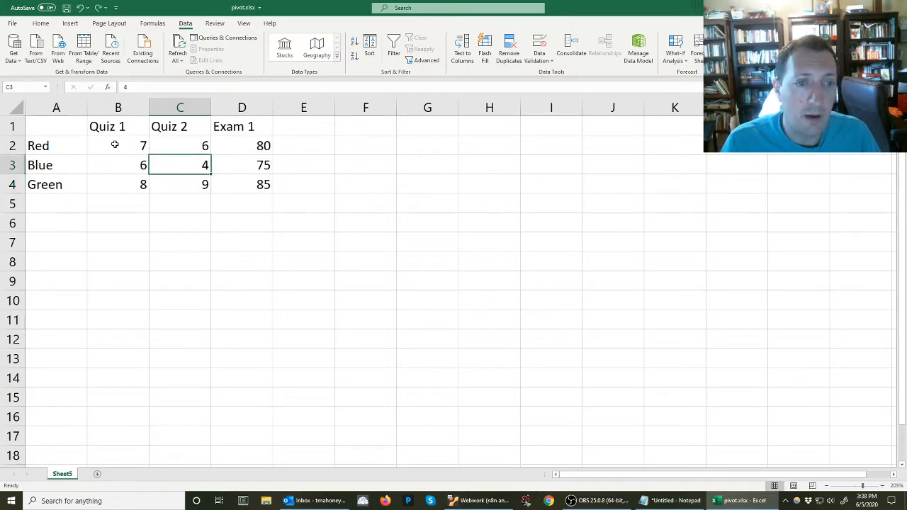
text(7)
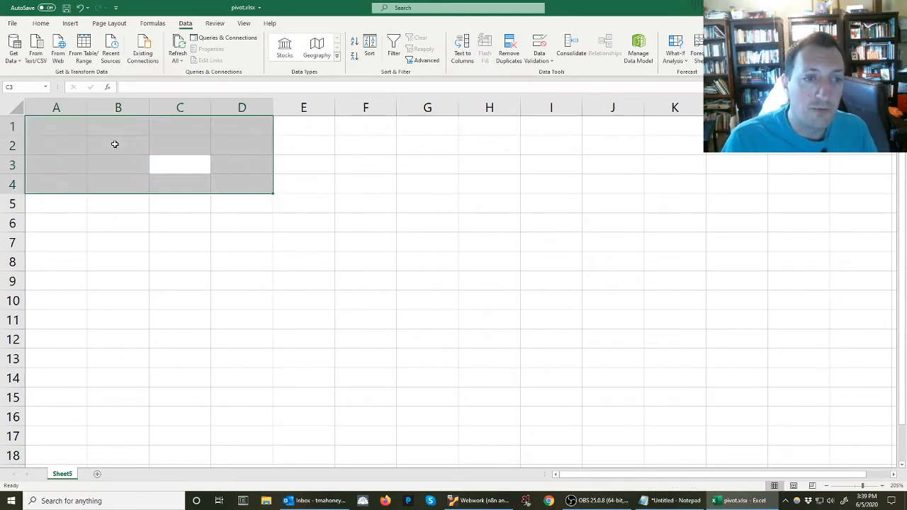
- Enter headers Name, Date, Objective, Score, Version, Type in A1:F1 and move to A2
click(56, 126)
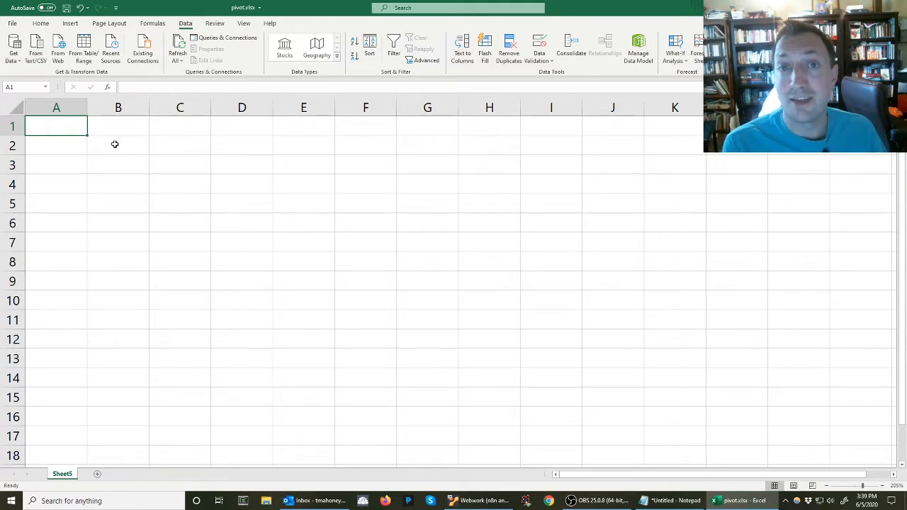
text(Name)
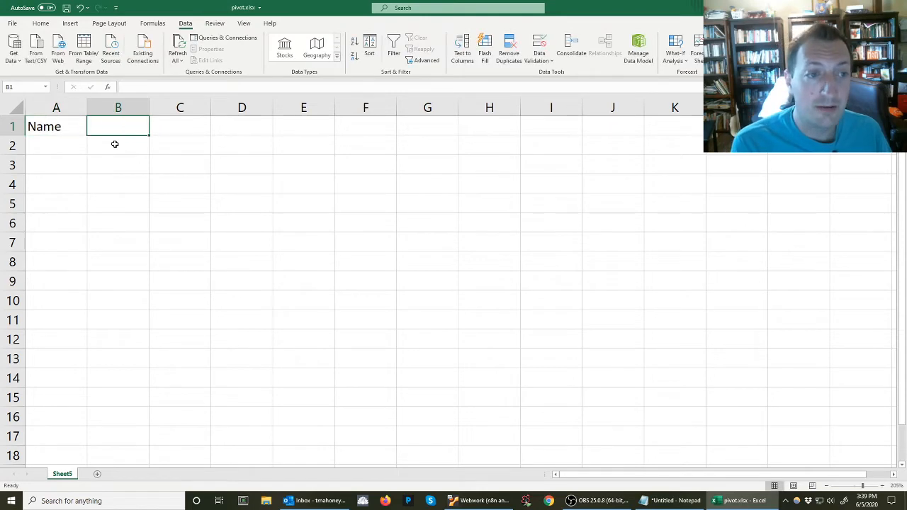
text(Date)
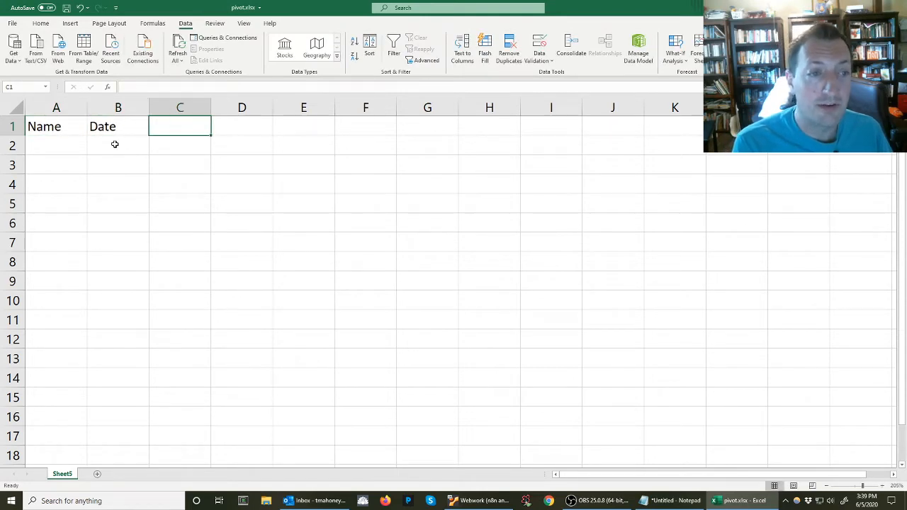
text(Objective)
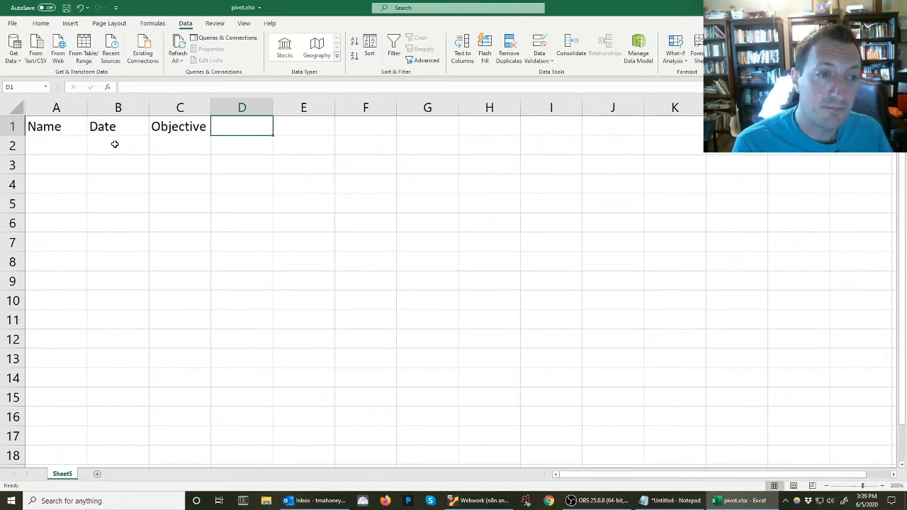
text(S)
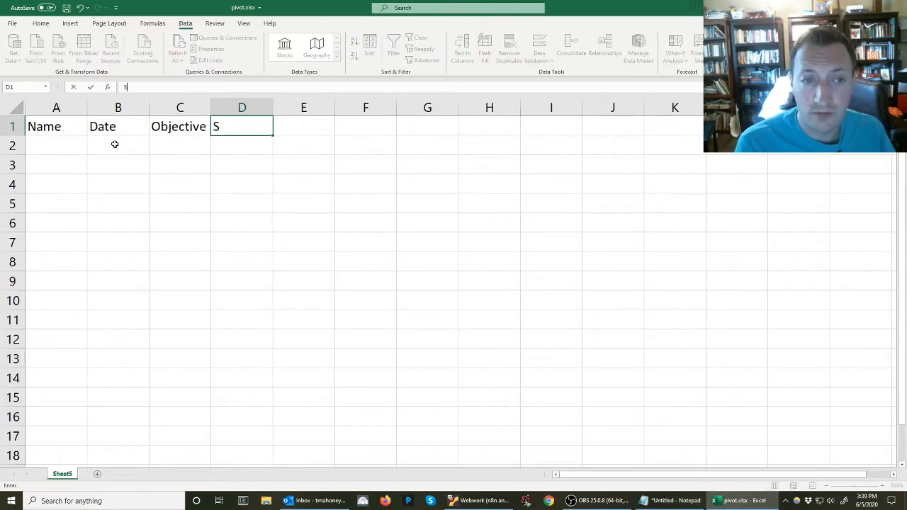
text(core)
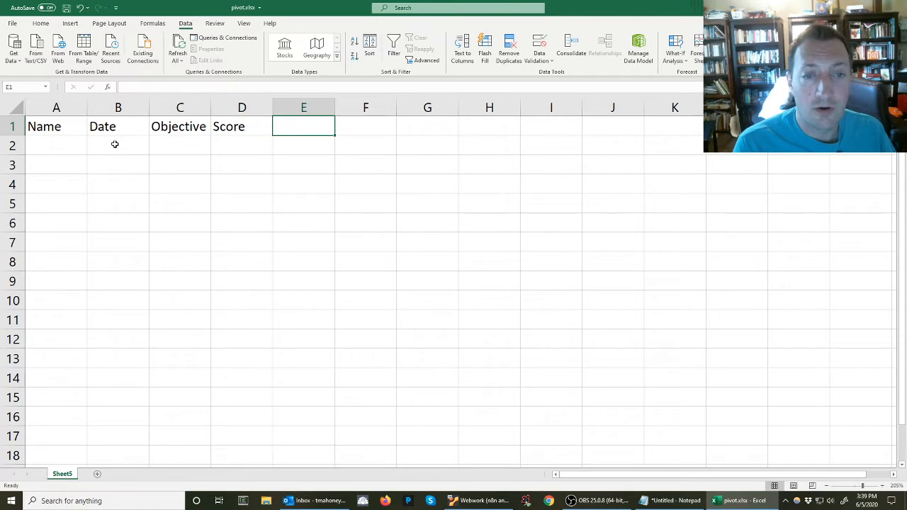
text(Version)
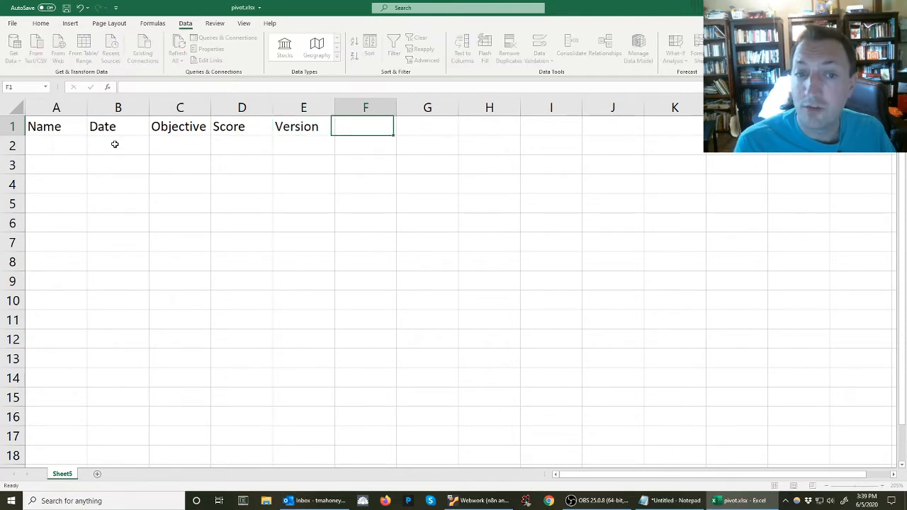
text(Type)
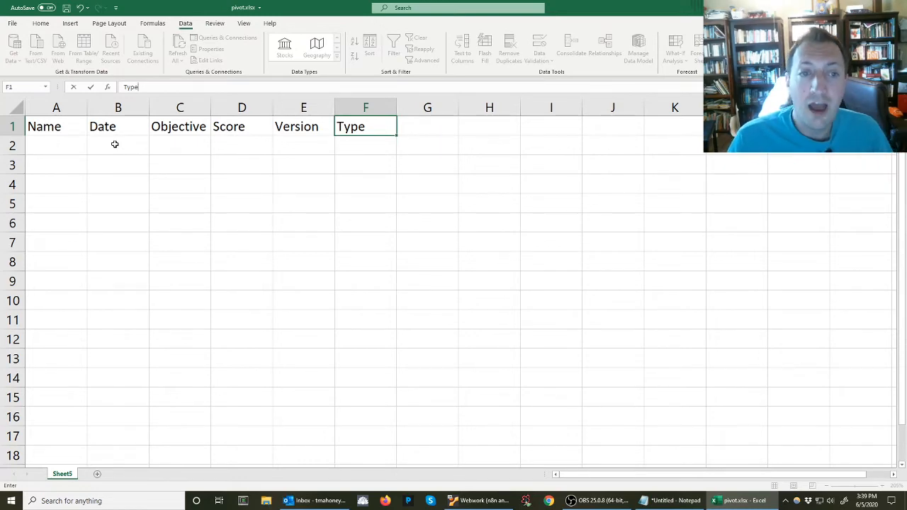
click(56, 127)
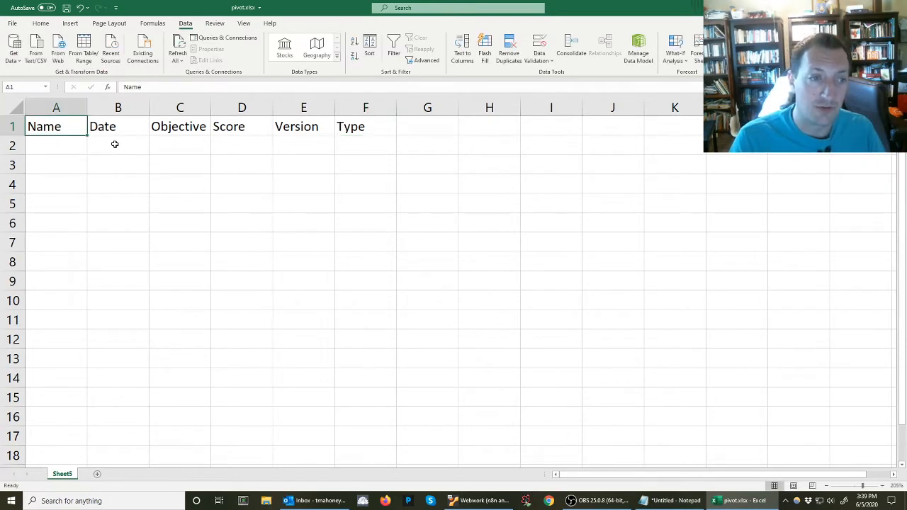
click(56, 145)
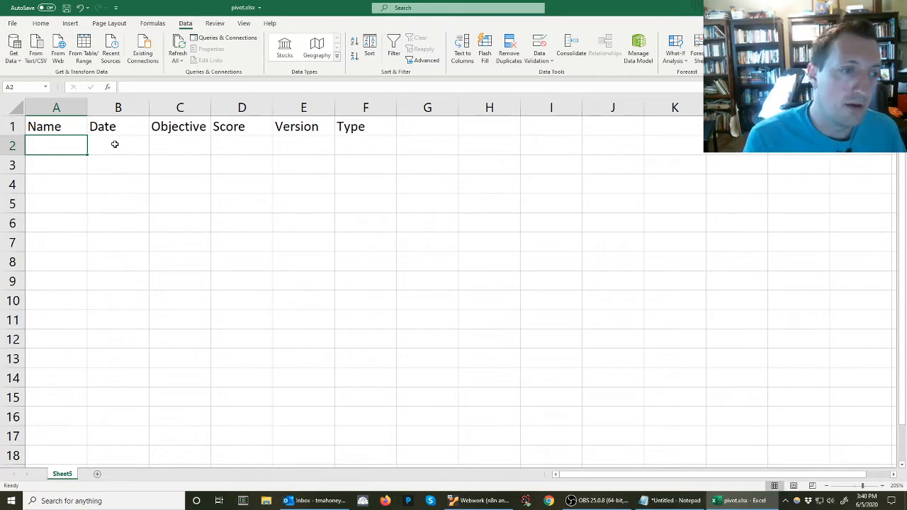
- Enter Red's row: 6/3/2020, Limits, score 1, version 1, In-class
text(Red)
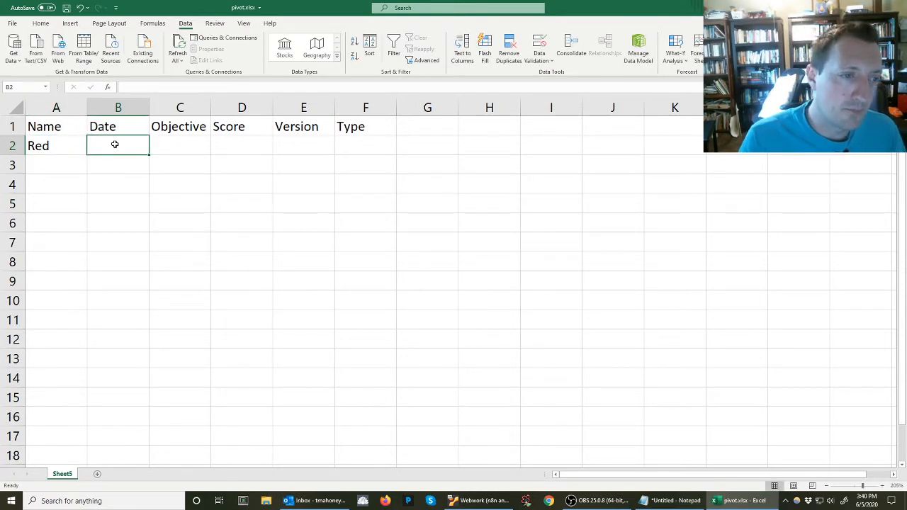
text(6/3/2020)
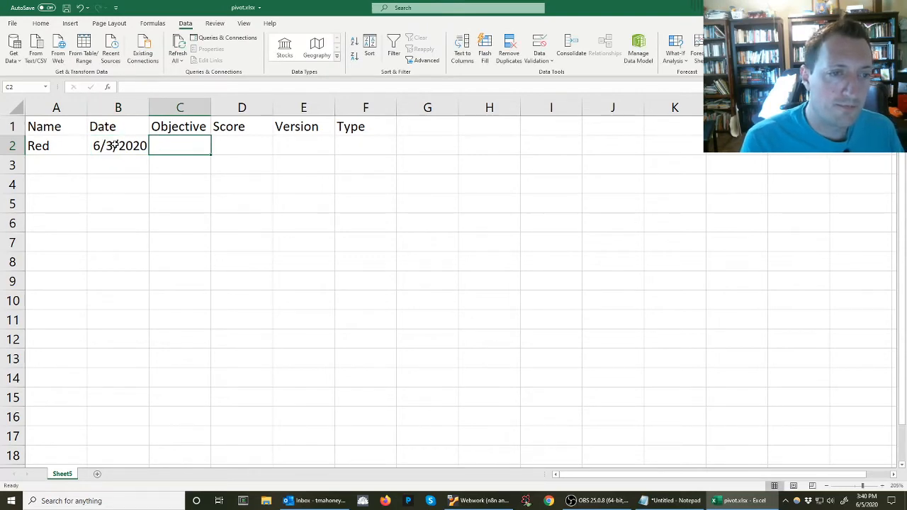
text(Limits)
click(242, 145)
text(1)
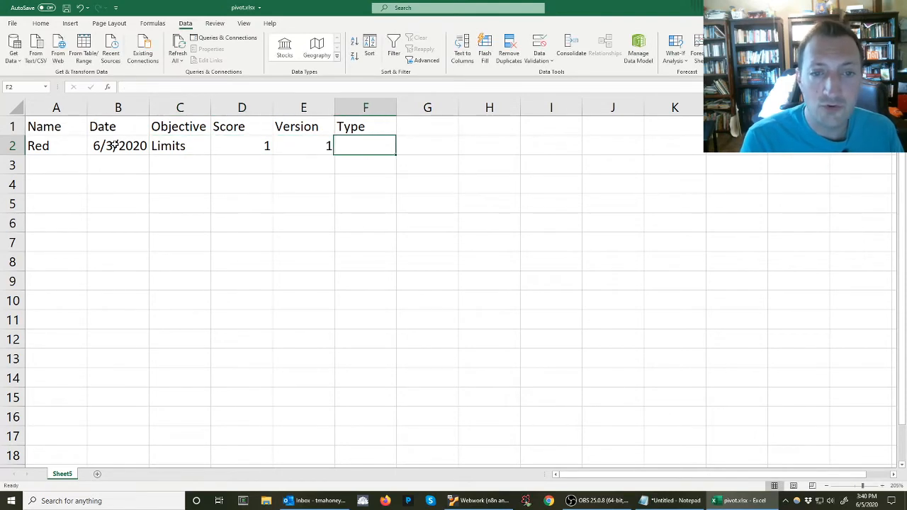
text(In-class)
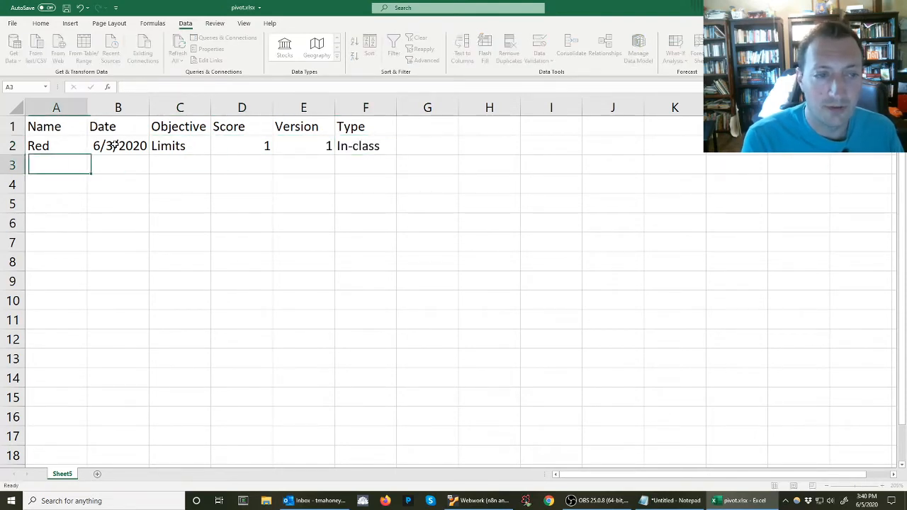
- Enter Blue and Green rows dated 6/3/2020, Limits, scores 0 and 1, version 1, In-class
text(6/3/2020)
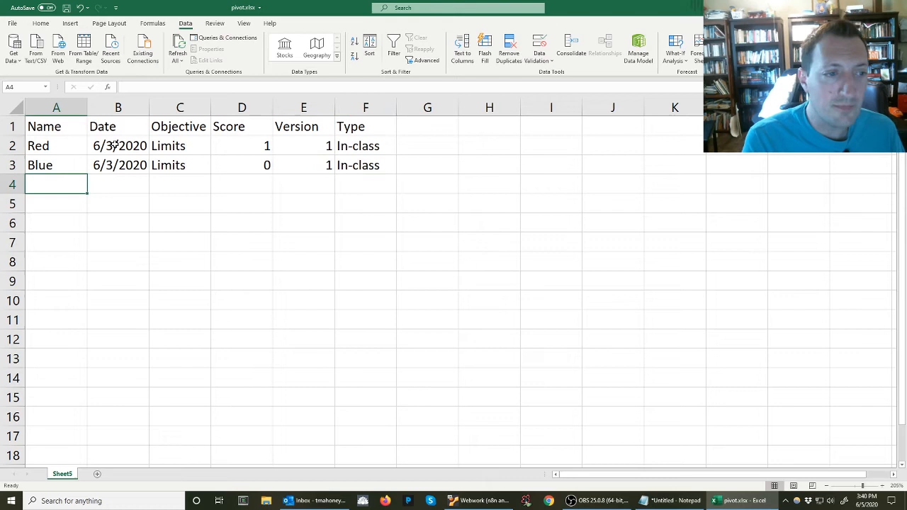
text(Green)
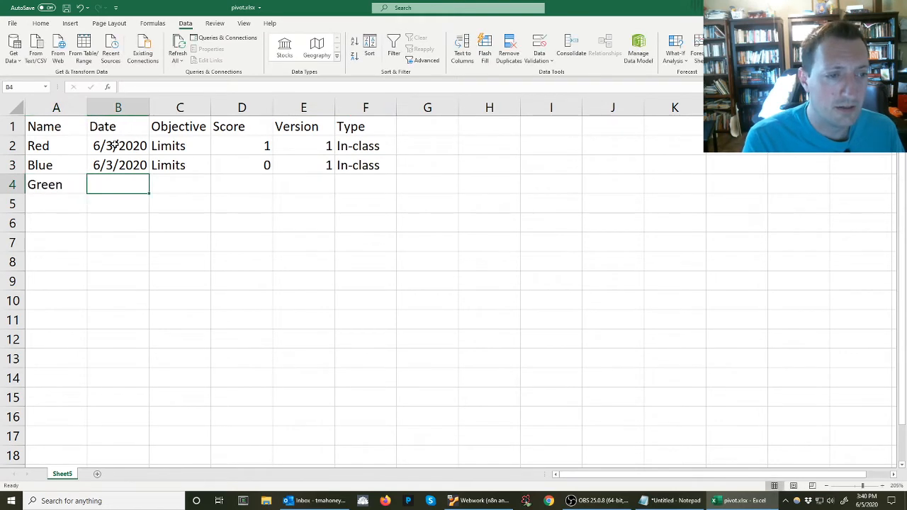
text(6/3/2020)
click(179, 184)
text(Limits)
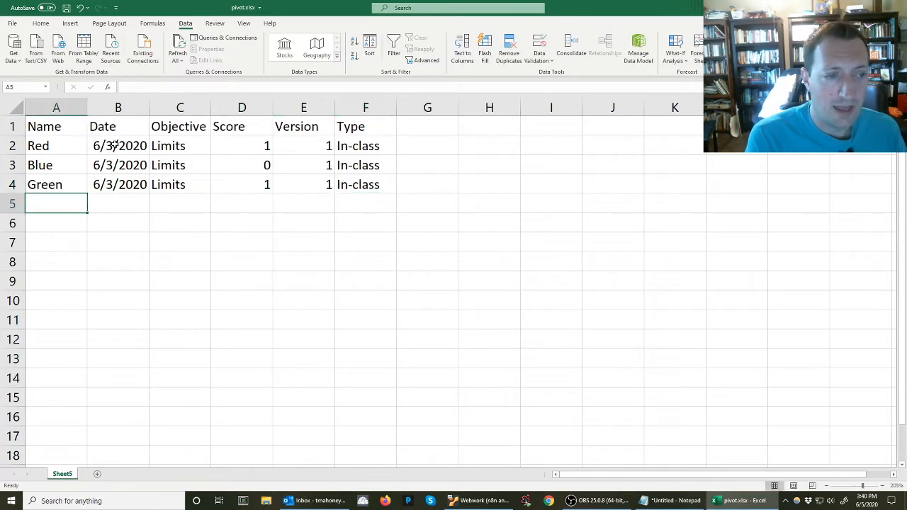
text(6/3/2020)
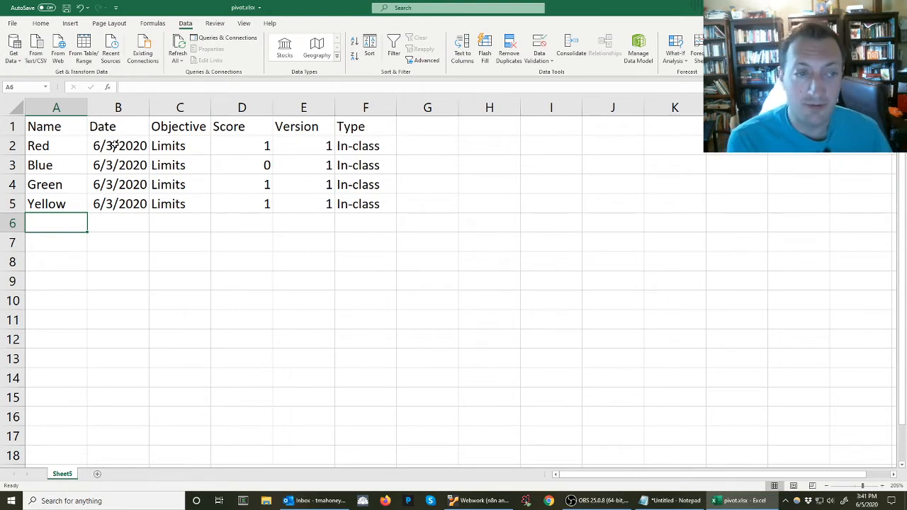
- Add Yellow's 6/3/2020 Limits row and Red and Blue 6/4/2020 version-2 Office retakes
text(6/4/2020)
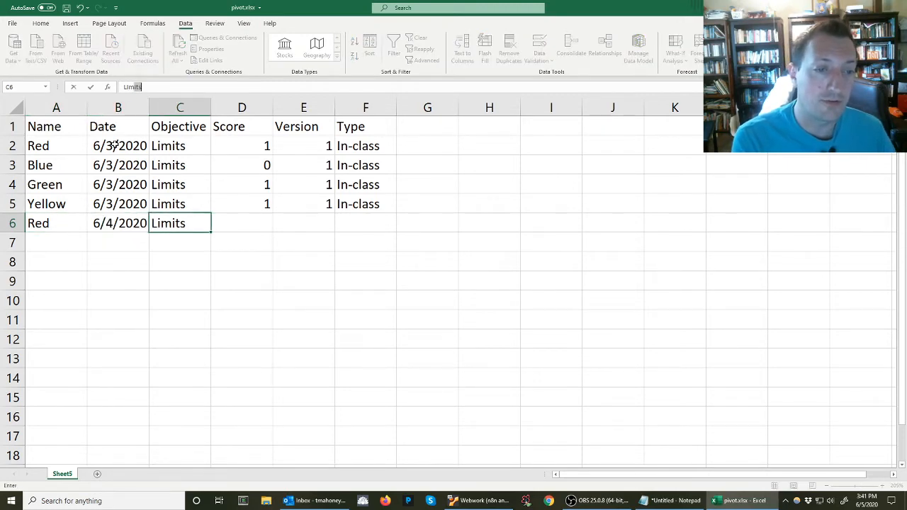
text(1)
click(56, 242)
text(Blue)
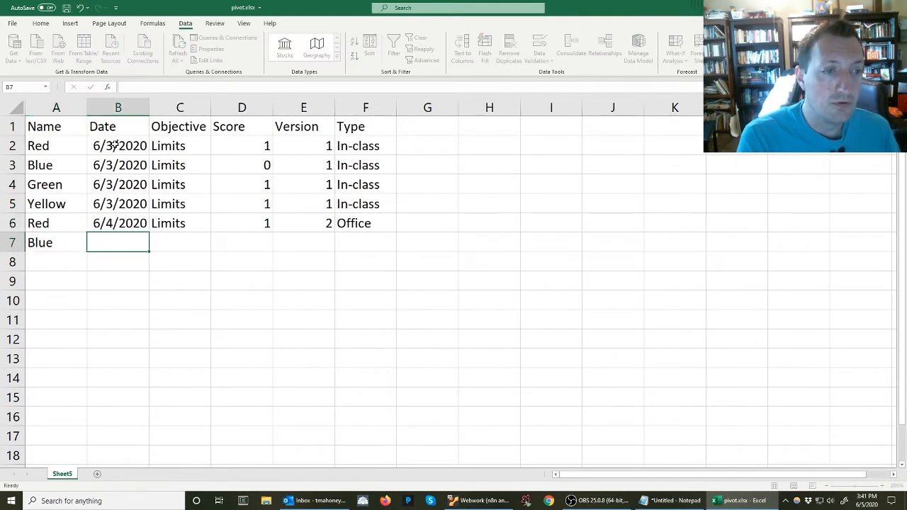
text(6/4/2020)
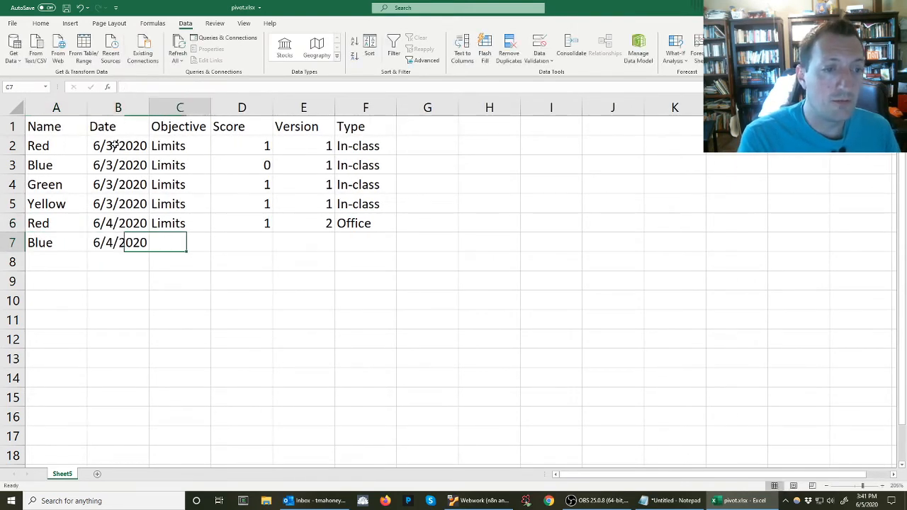
text(1)
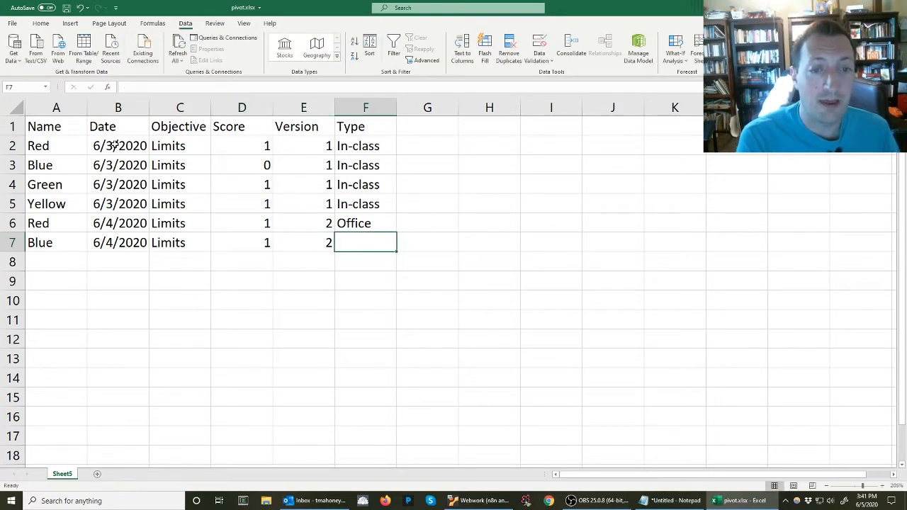
text(Office)
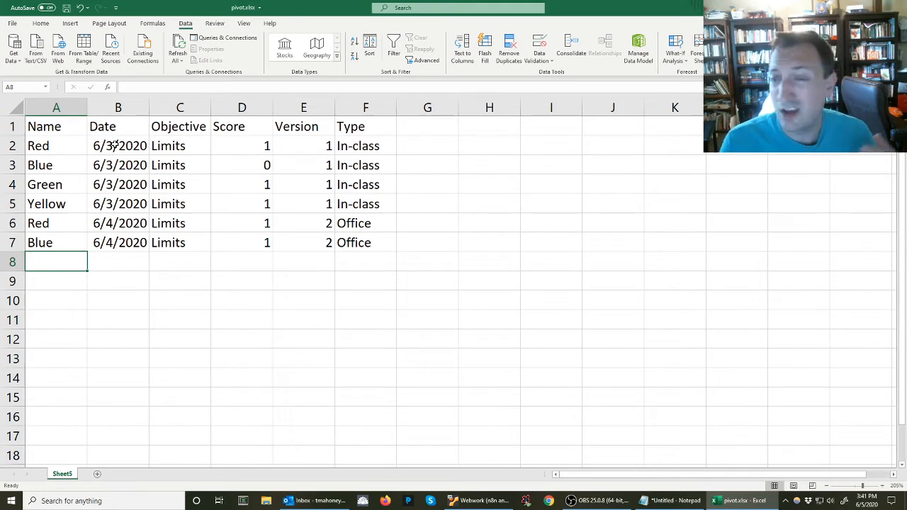
- Enter row 8 as 6/5/2020, Derivatives, version 1 for the new assessment
click(56, 242)
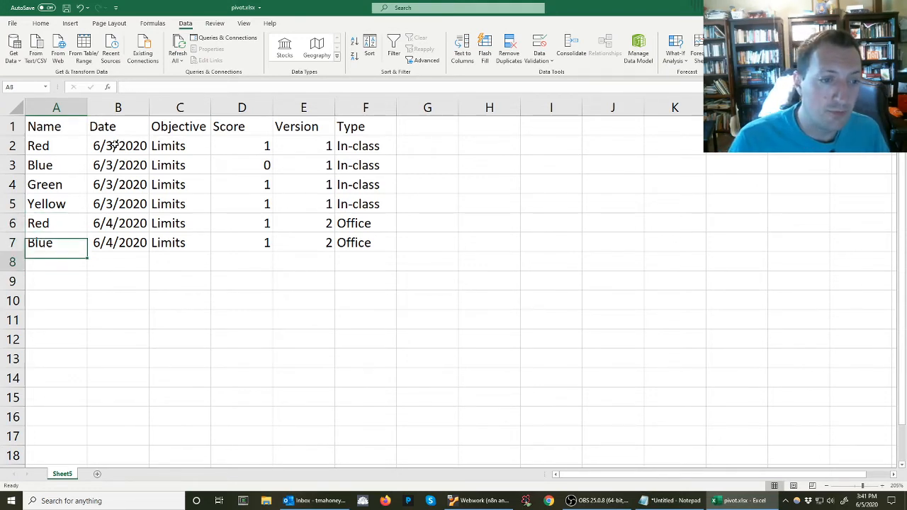
click(117, 262)
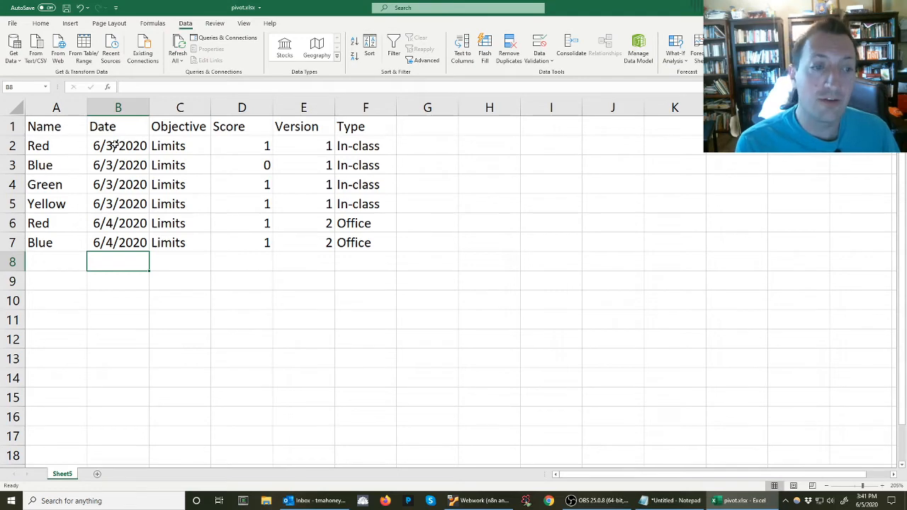
text(6/5/2020)
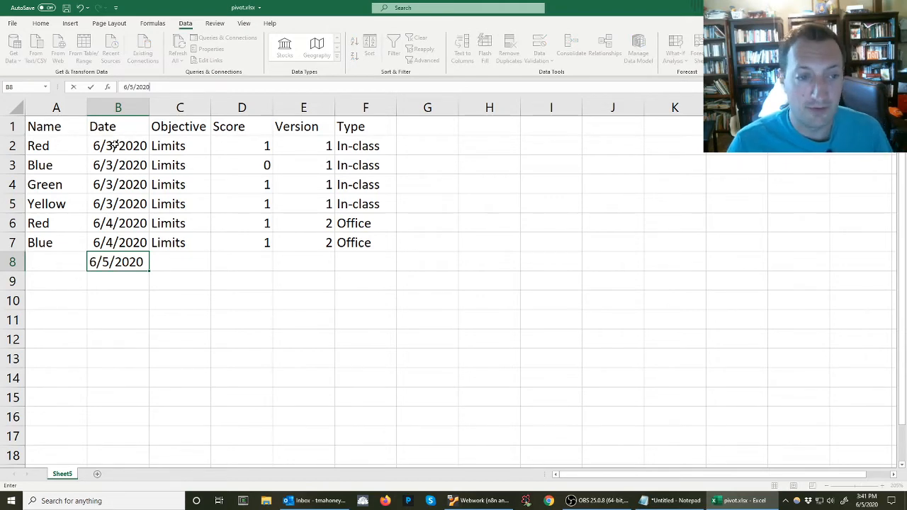
text(Derivatives)
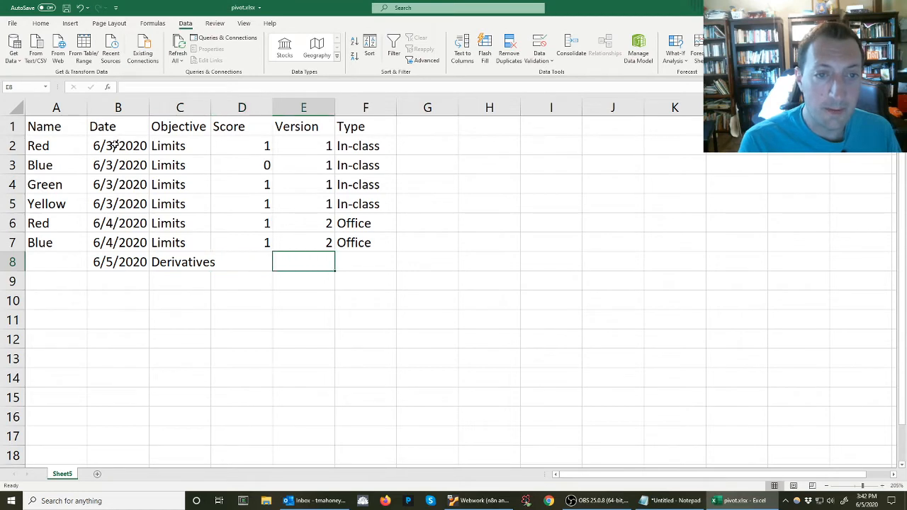
text(1)
click(366, 262)
text(In-class)
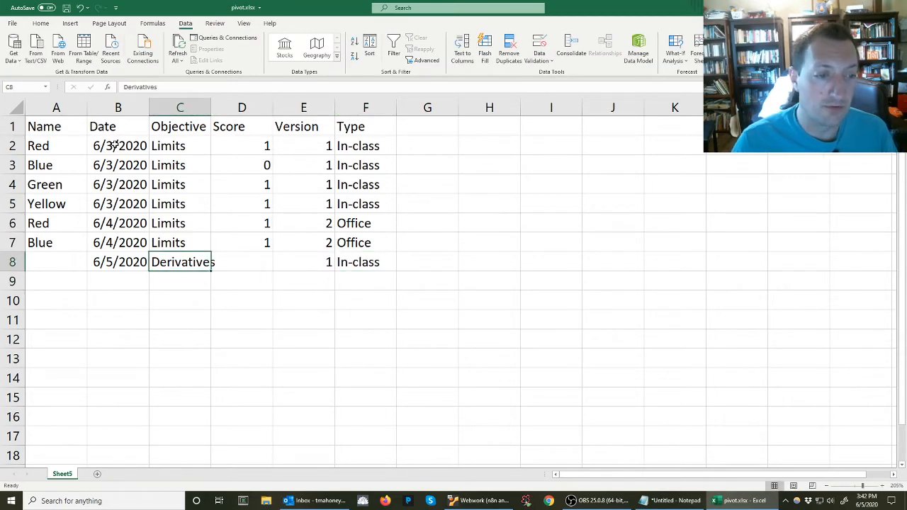
- Copy the names into A8:A11 and fill row 8's entries down through row 11
drag(56, 145, 56, 204)
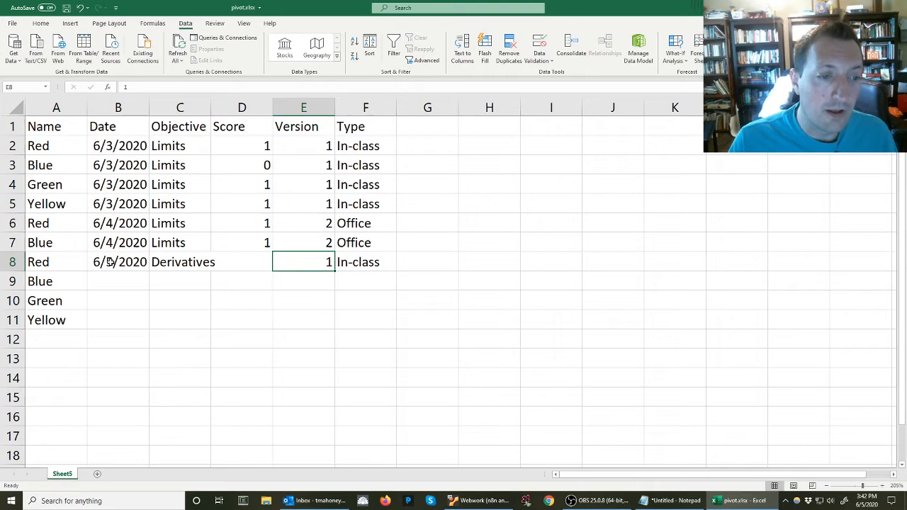
drag(117, 261, 365, 261)
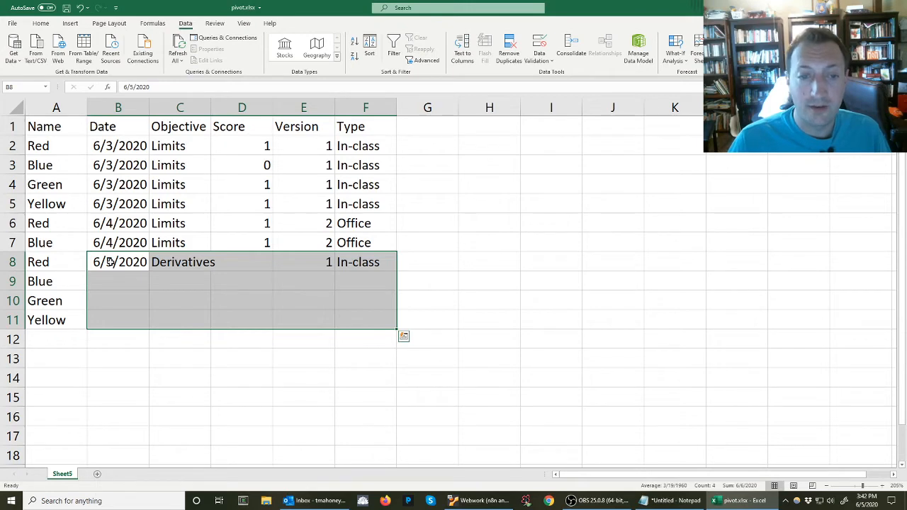
drag(395, 268, 395, 328)
text(Paste Down: Ctrl + D)
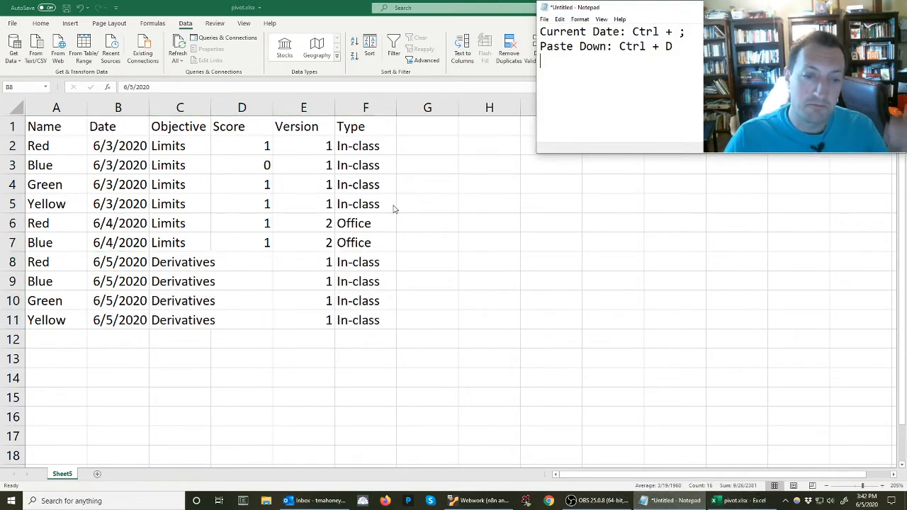
mouse_move(246, 262)
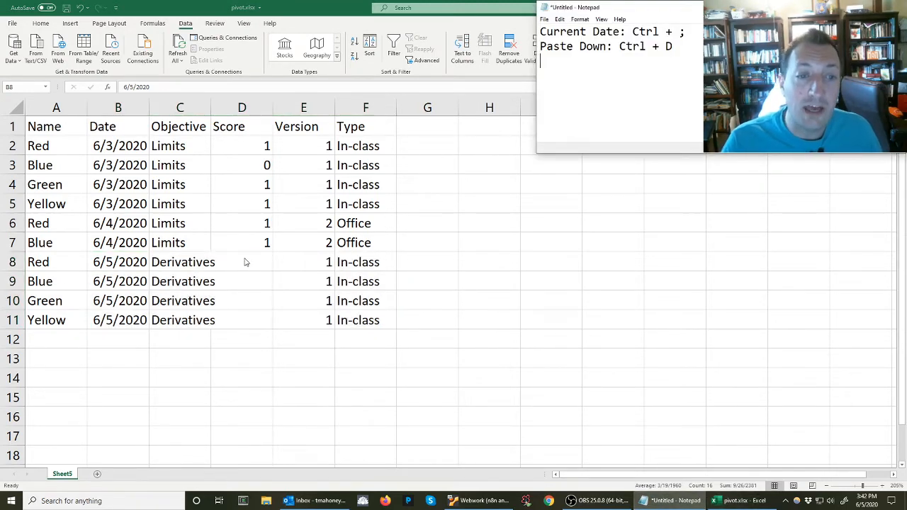
- Enter scores 1, 0, 1, 0 for the Derivatives rows in D8:D11
click(250, 262)
text(1)
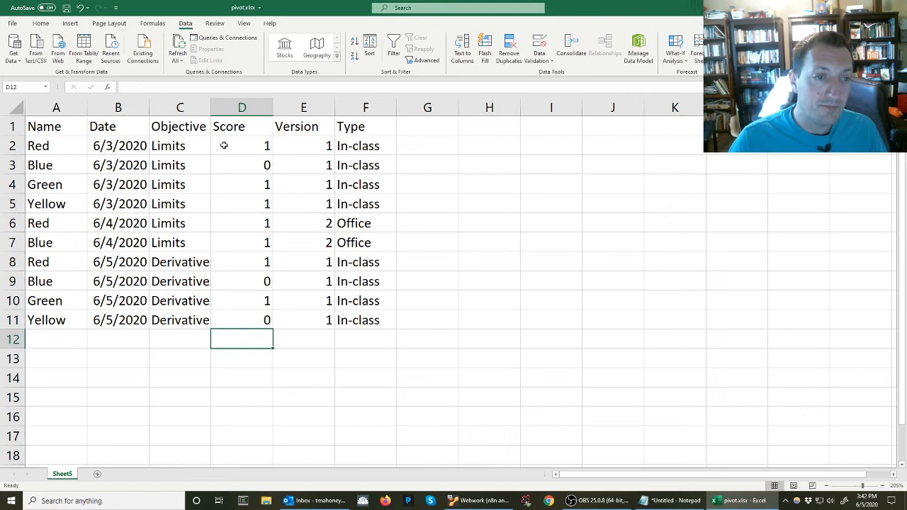
mouse_move(119, 307)
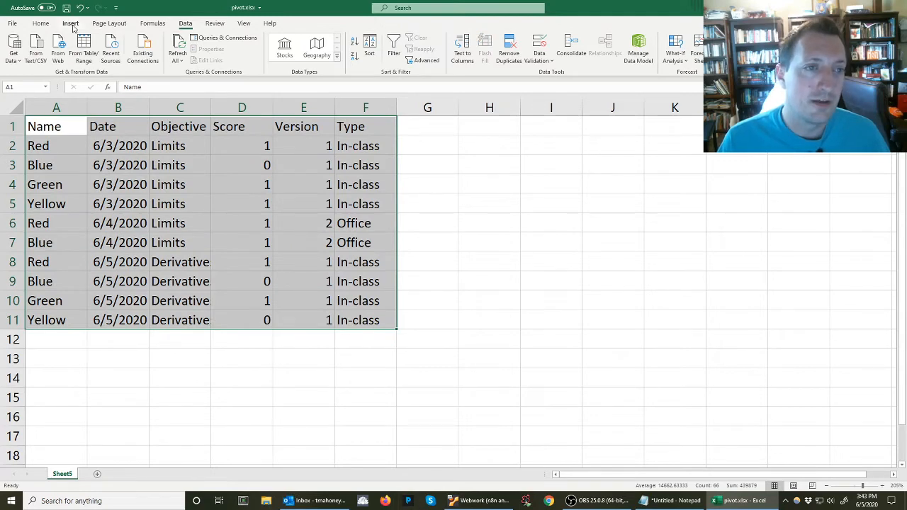
- Convert the data range A1:F11 into a formatted table with a header row
click(70, 23)
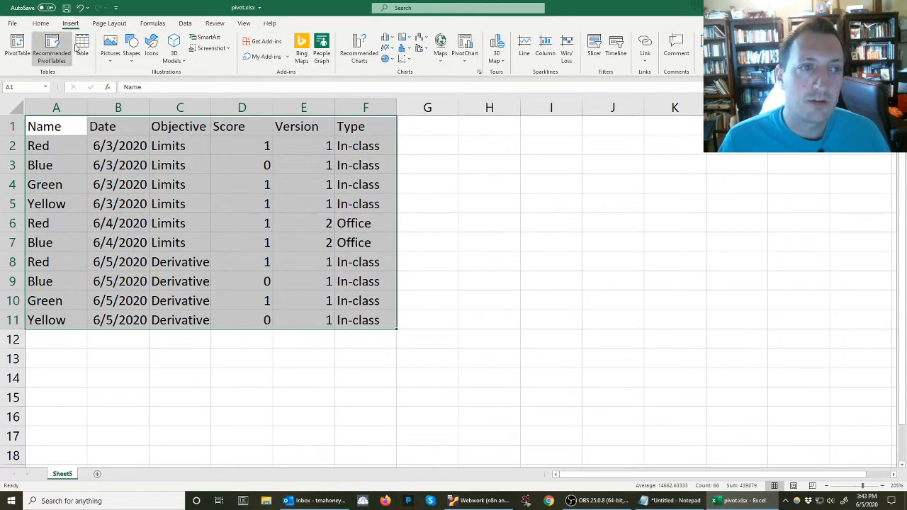
click(82, 46)
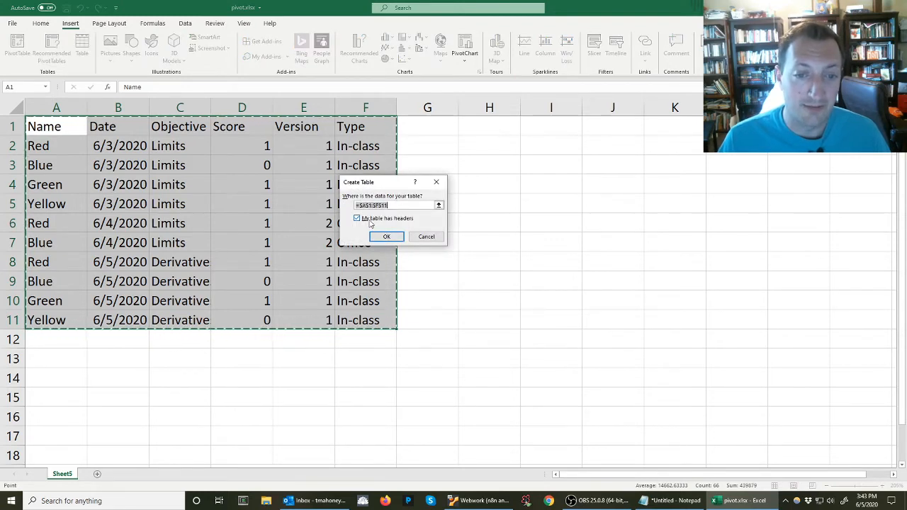
click(387, 236)
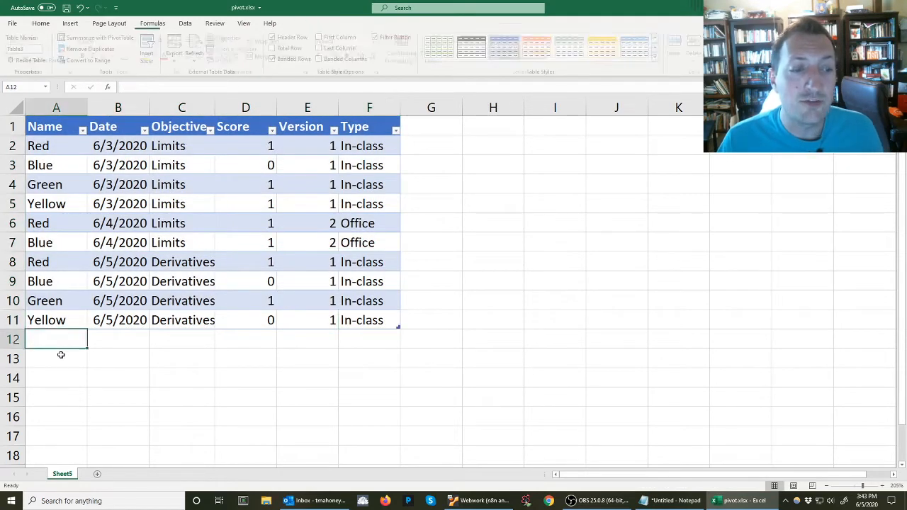
click(56, 320)
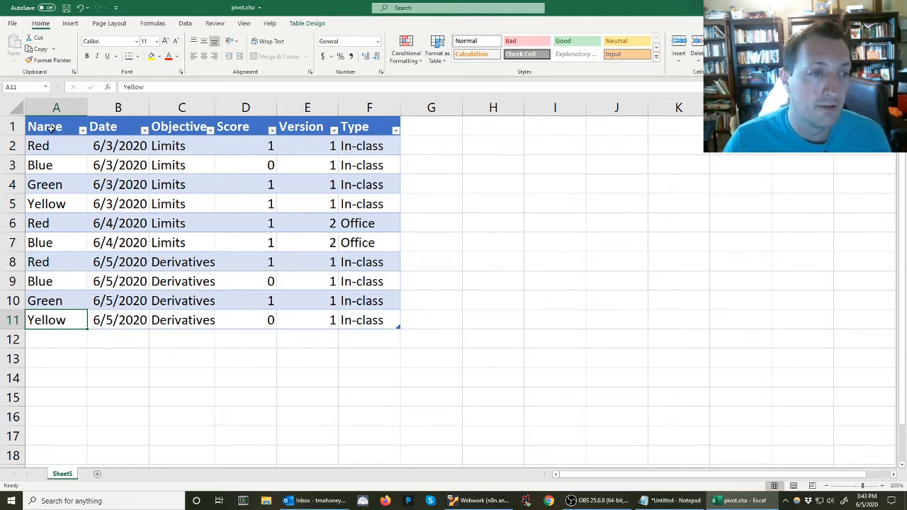
- Insert a PivotTable from Table3 onto a new worksheet
click(56, 300)
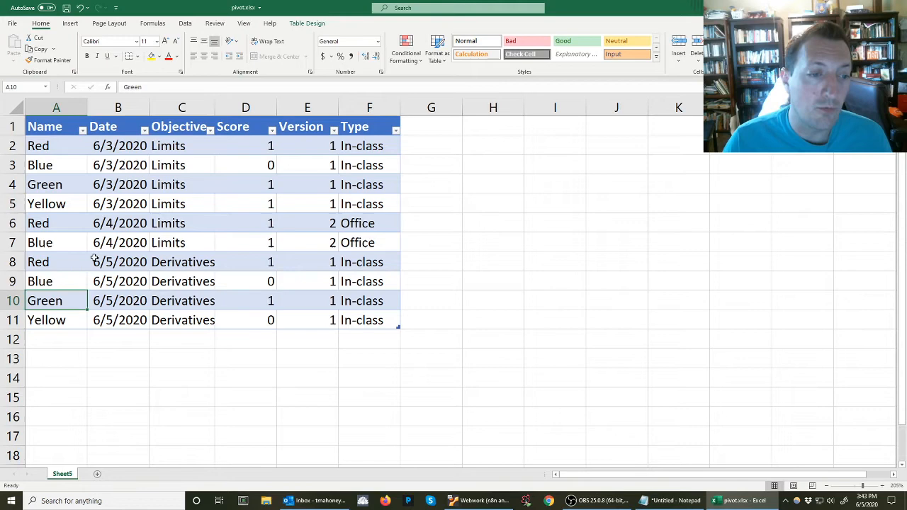
click(119, 204)
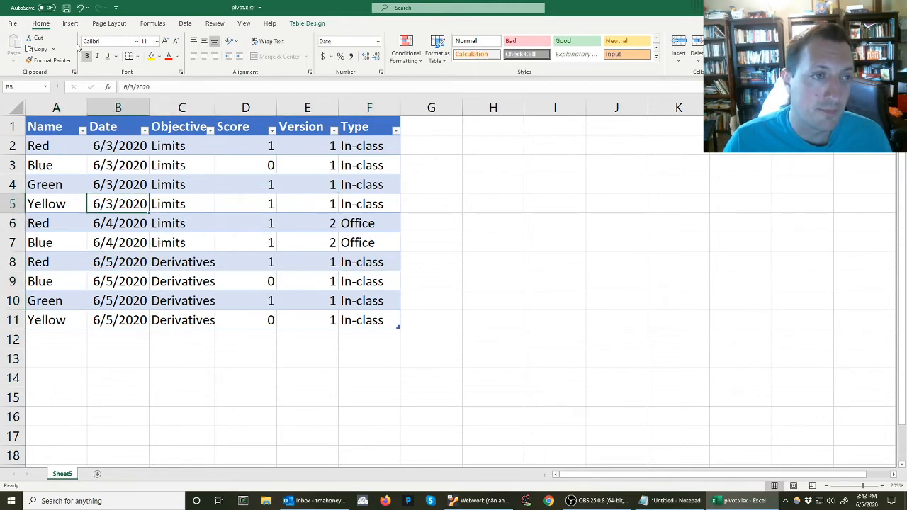
click(70, 22)
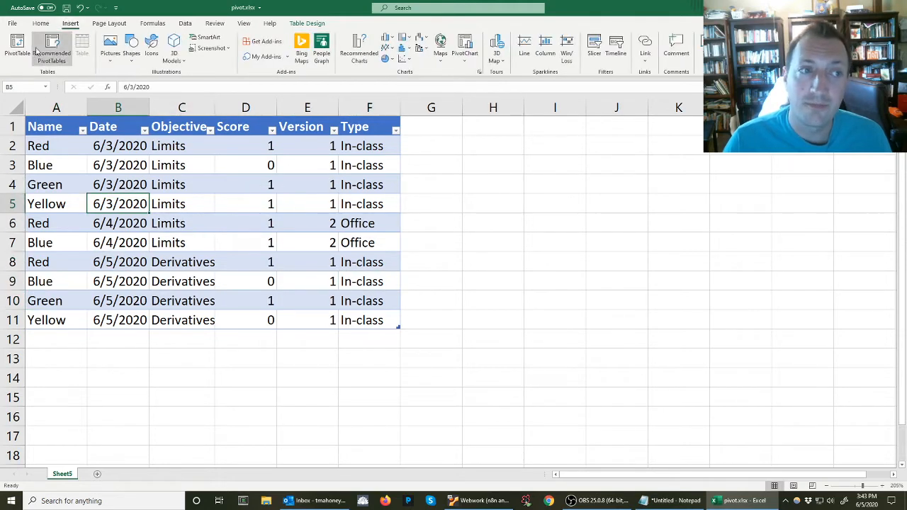
click(17, 48)
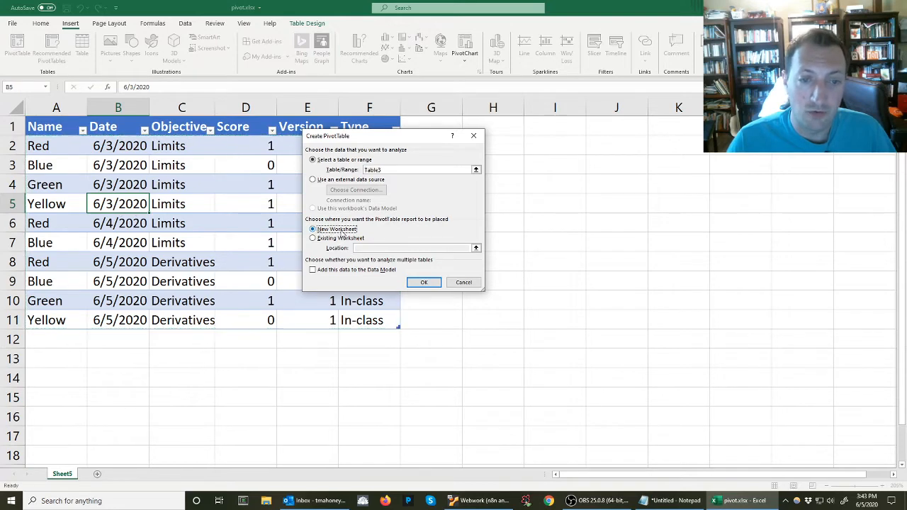
mouse_move(424, 282)
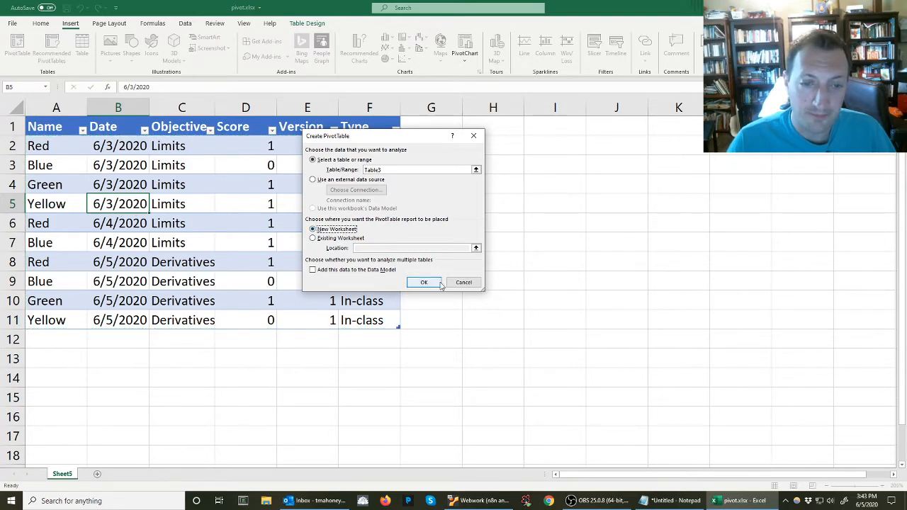
click(423, 282)
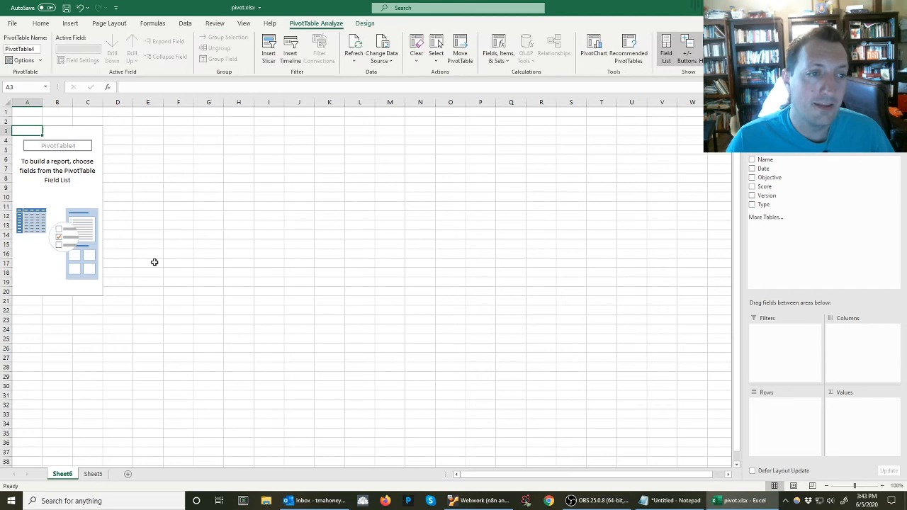
mouse_move(49, 115)
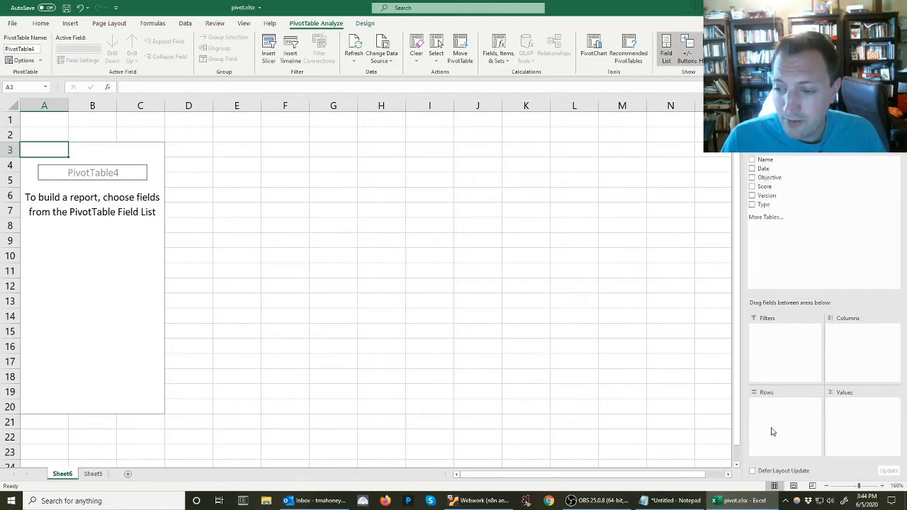
mouse_move(773, 347)
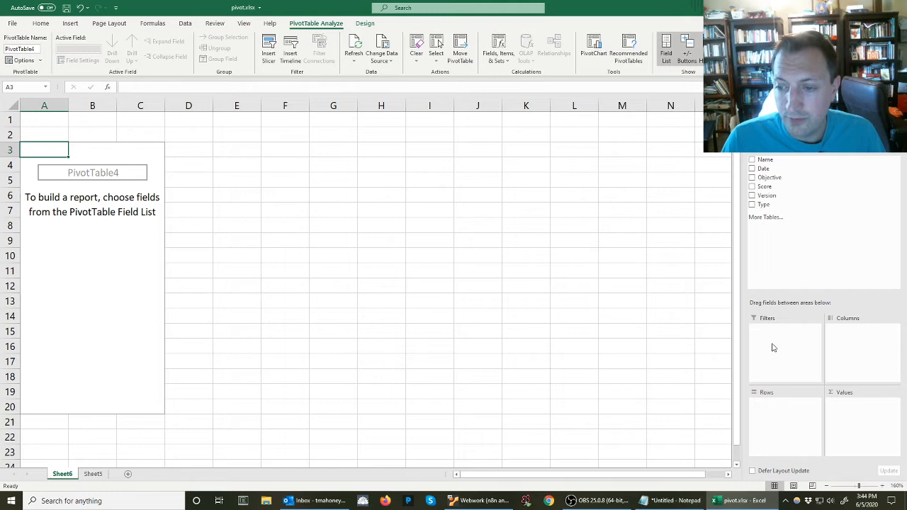
mouse_move(785, 420)
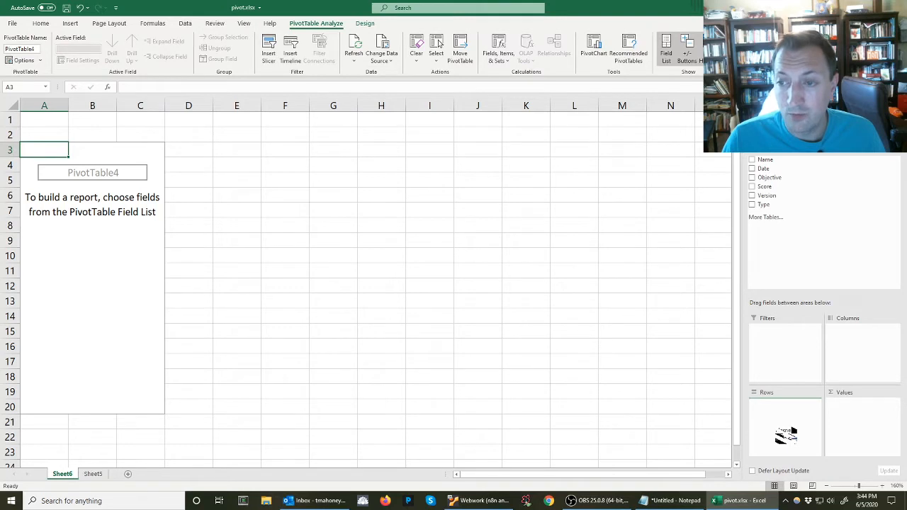
- Place Name in Rows and Objective in Columns of the PivotTable
click(752, 160)
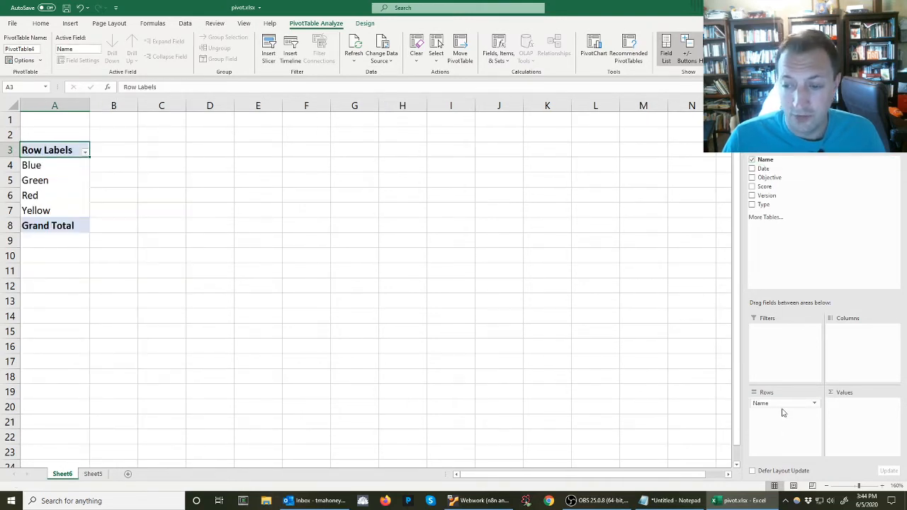
mouse_move(778, 426)
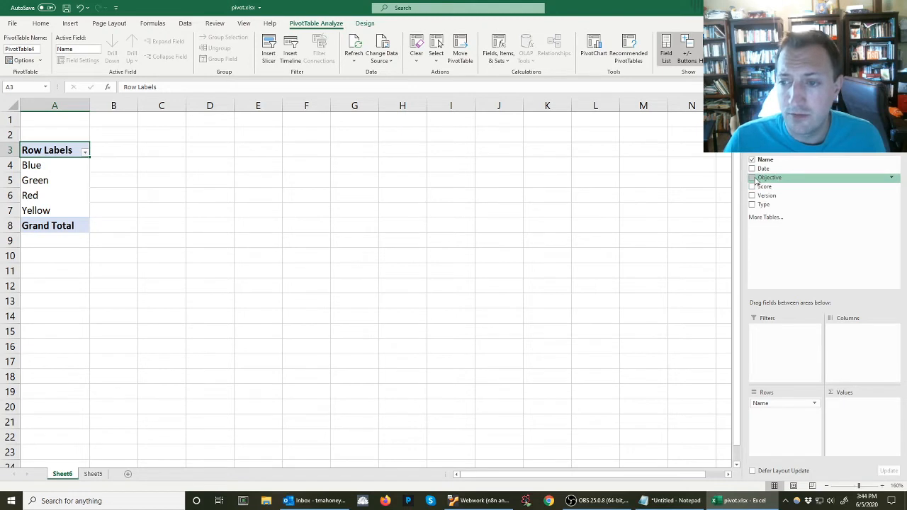
click(753, 178)
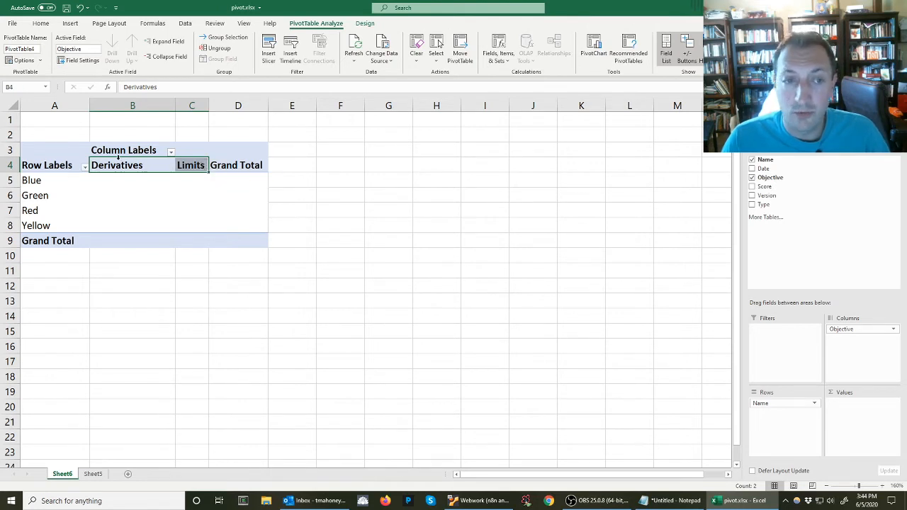
mouse_move(764, 324)
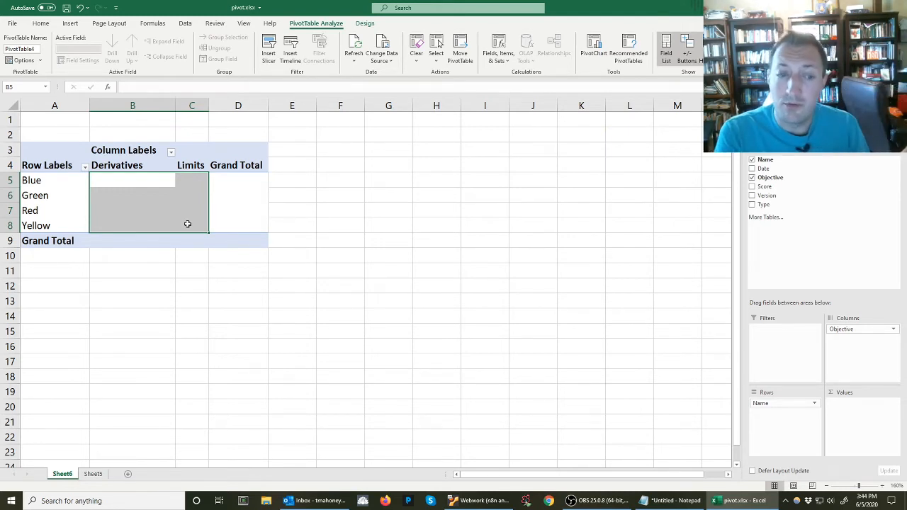
click(93, 473)
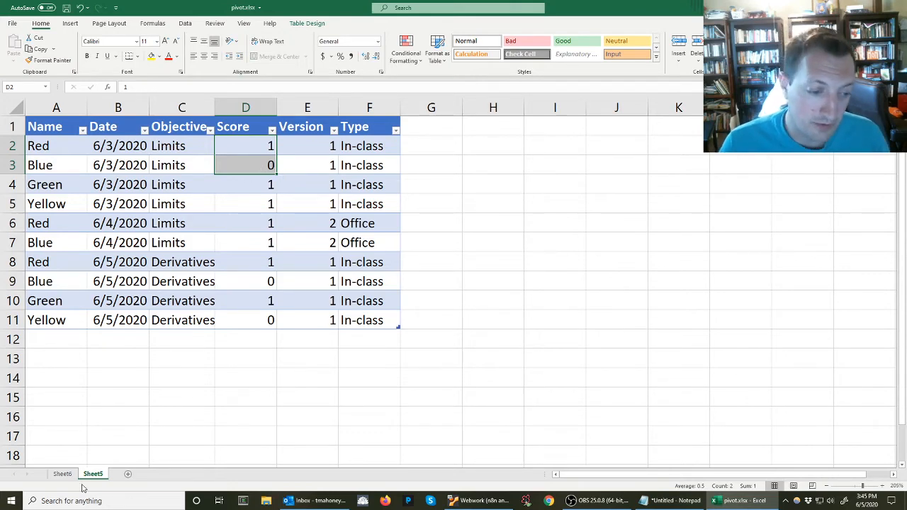
- Check Sum of Score in the PivotTable, inspecting Red's Derivatives and Limits totals, then return to the data sheet
click(62, 474)
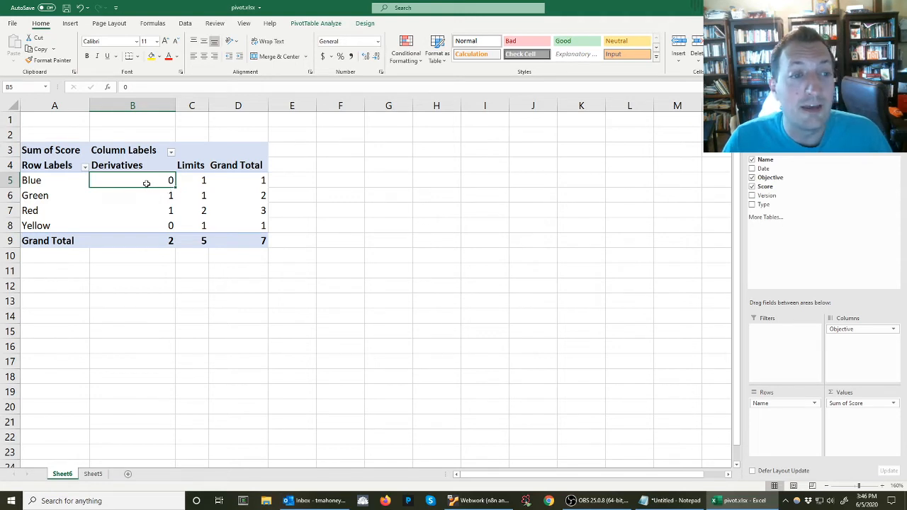
click(133, 210)
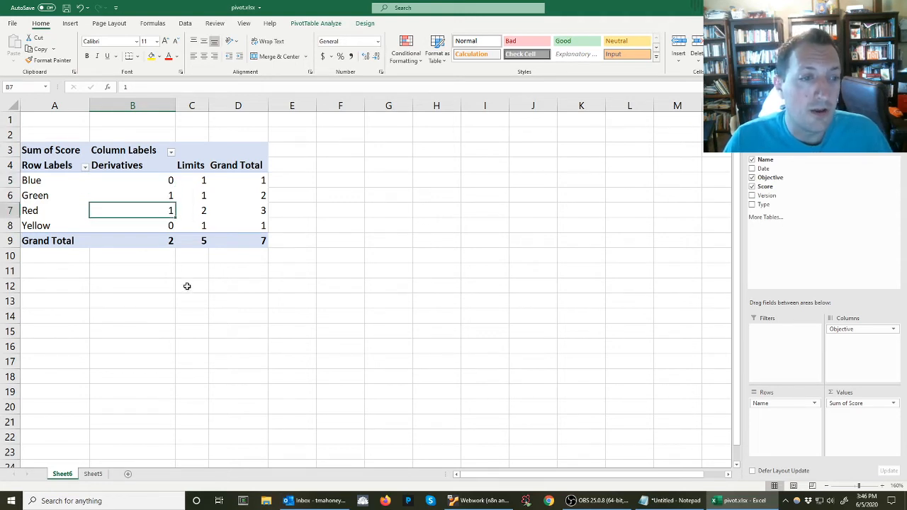
click(191, 210)
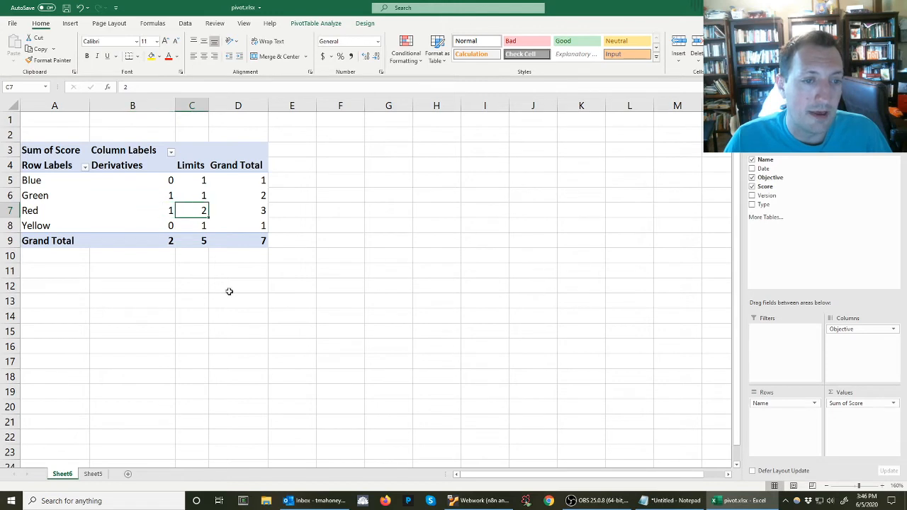
mouse_move(120, 192)
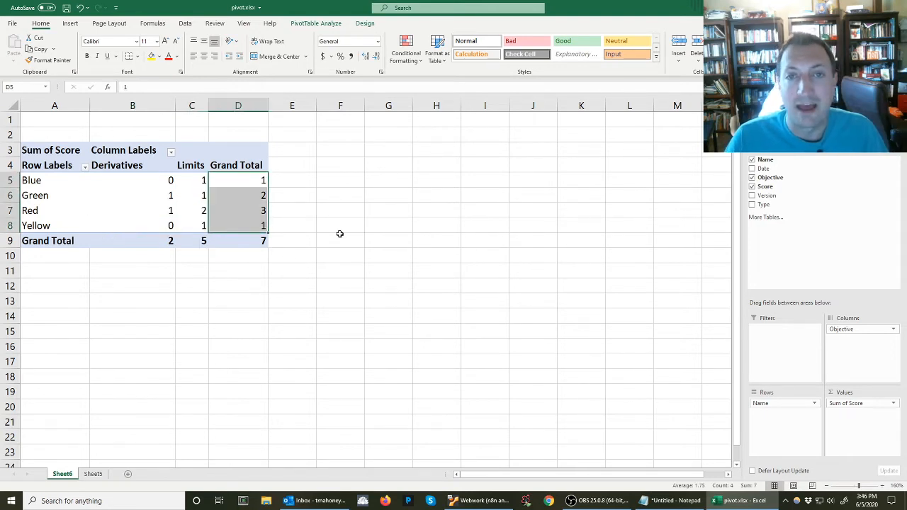
mouse_move(342, 234)
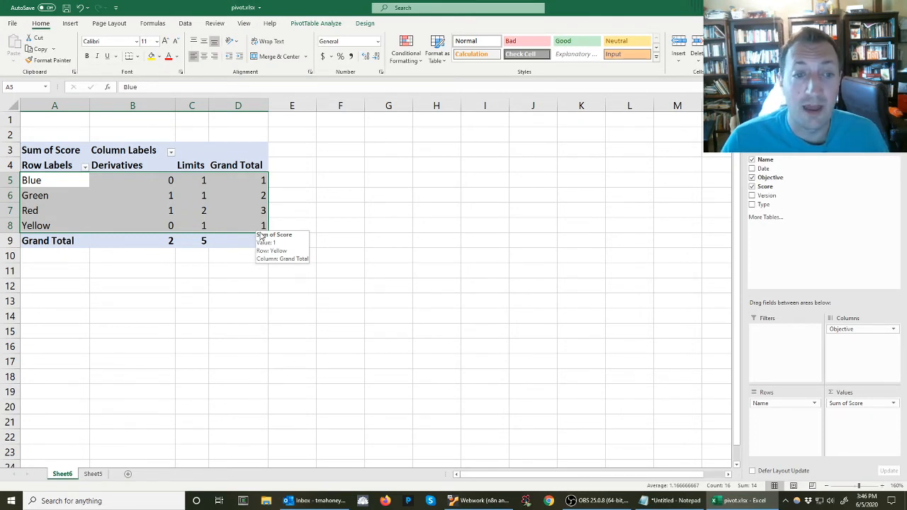
click(92, 474)
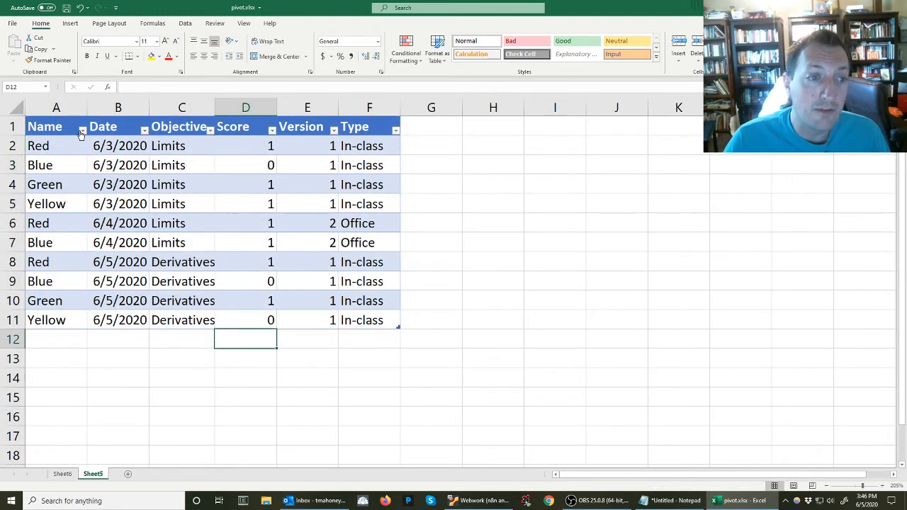
- Clear the Name filter and review the Objective filter on the Sheet5 scores table
click(82, 130)
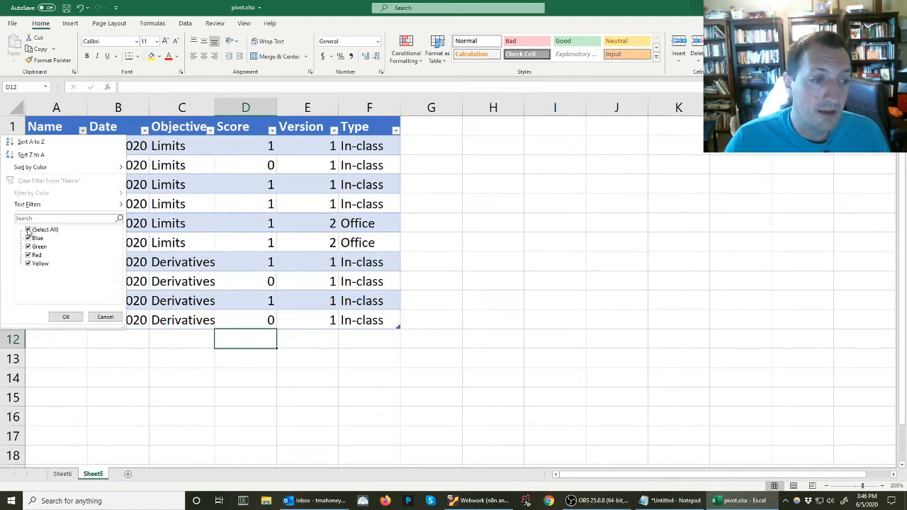
click(65, 317)
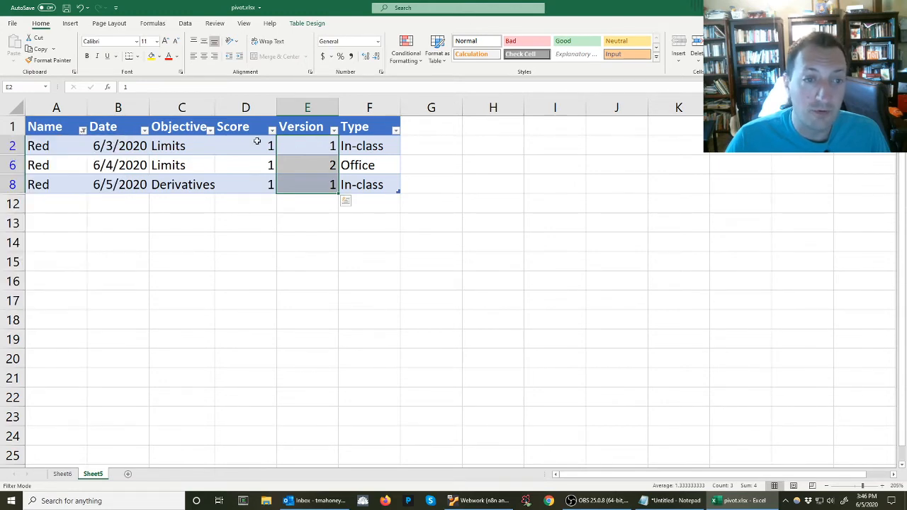
click(209, 130)
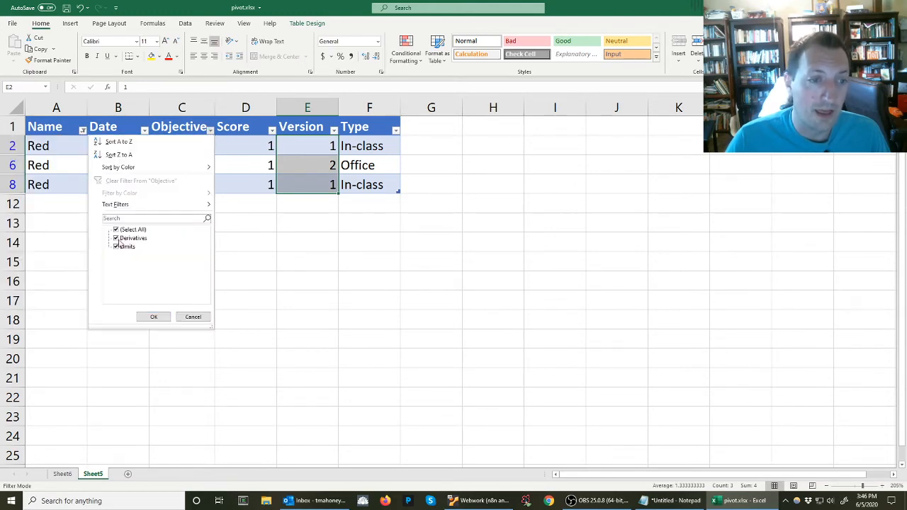
click(153, 317)
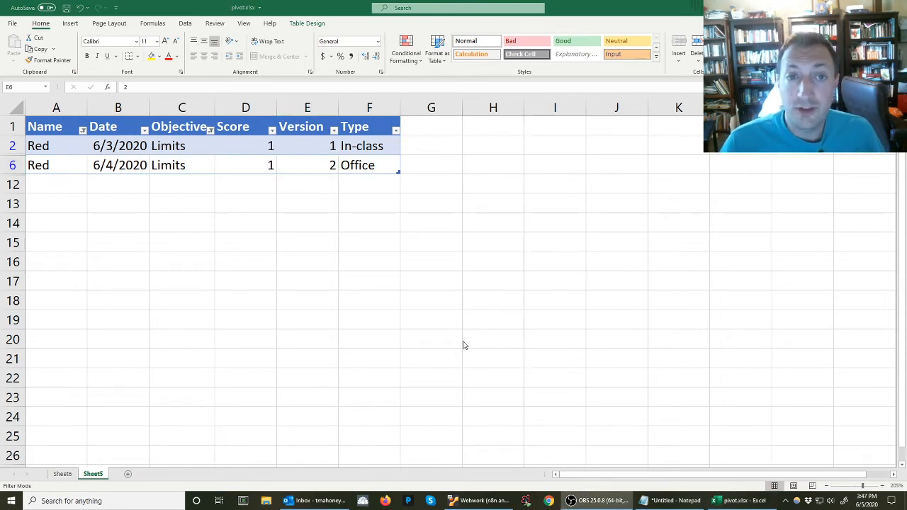
mouse_move(456, 148)
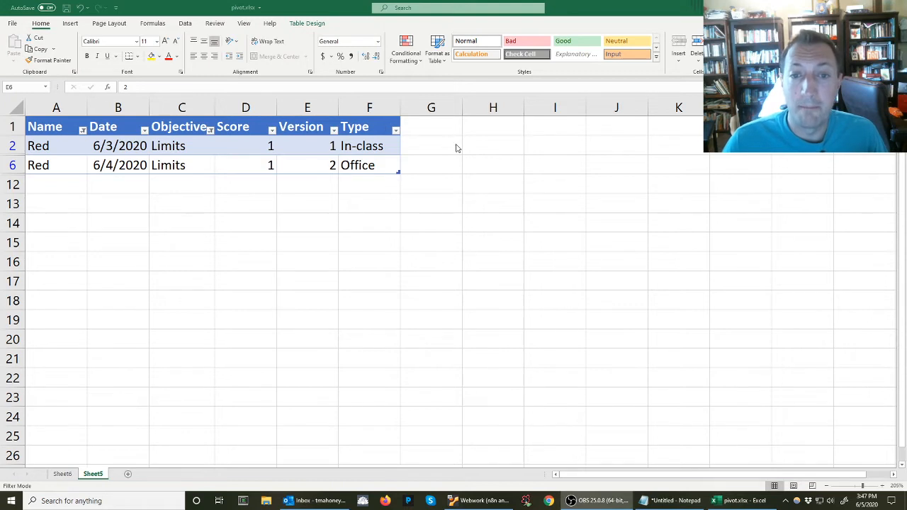
click(431, 145)
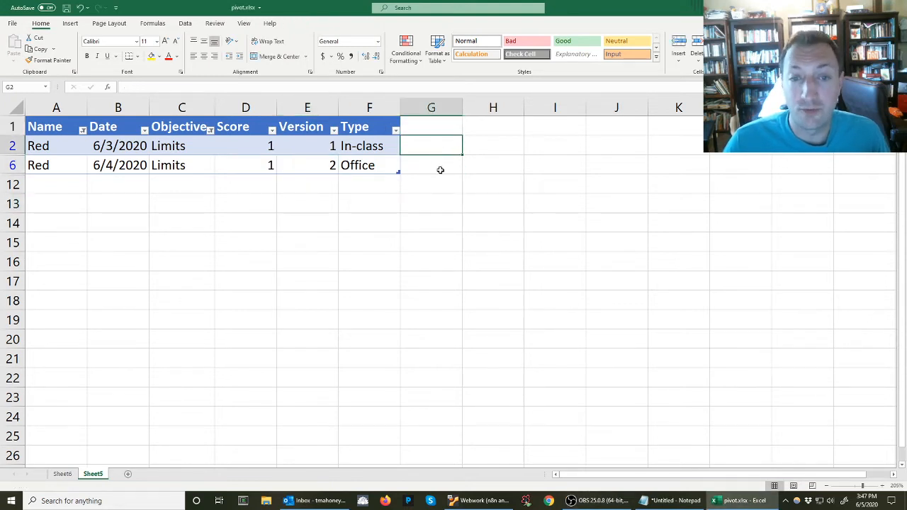
click(431, 185)
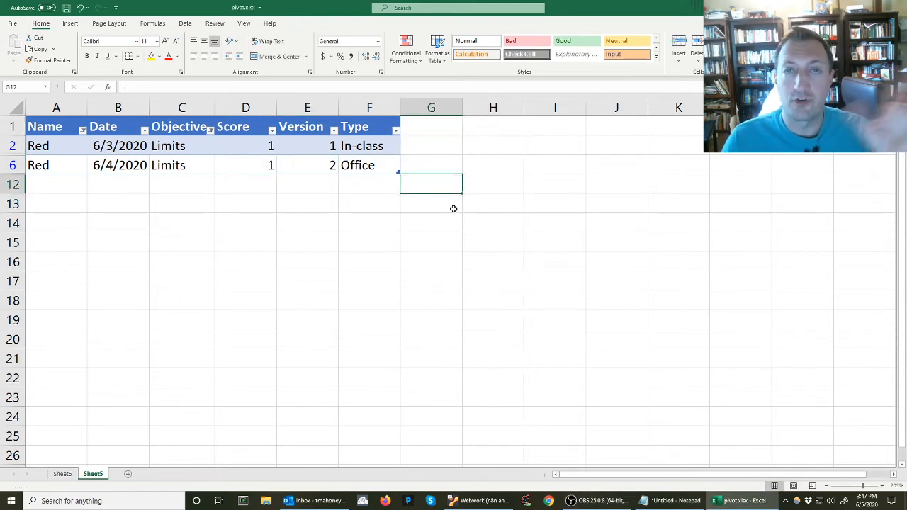
- Clear the remaining filters so every student's rows show, then go to the Sheet6 pivot table
click(82, 130)
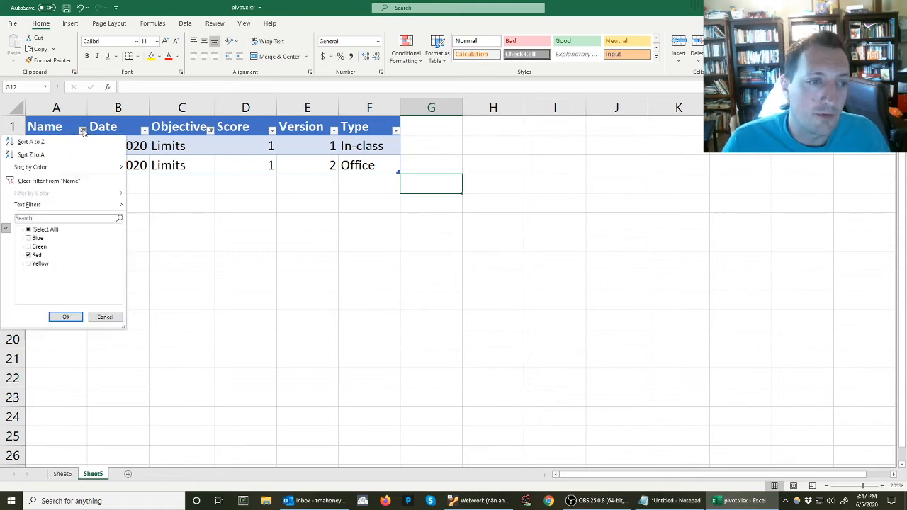
click(65, 317)
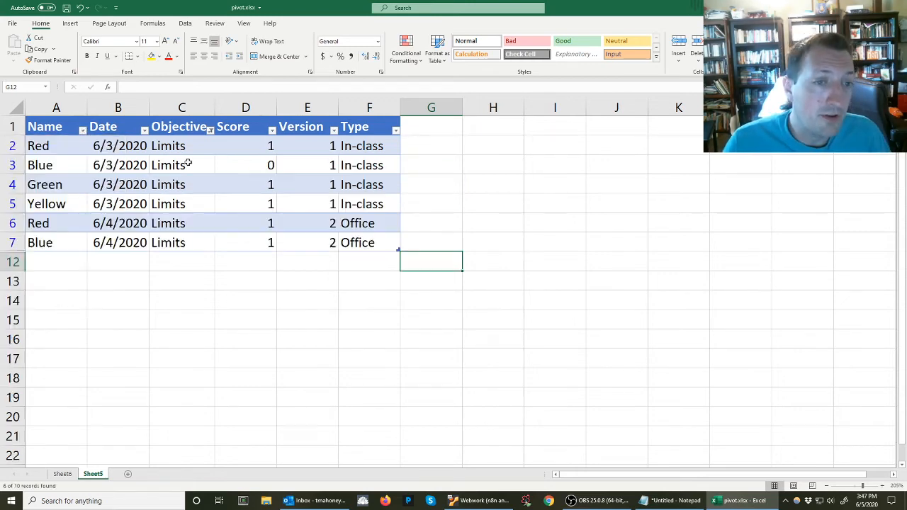
click(210, 130)
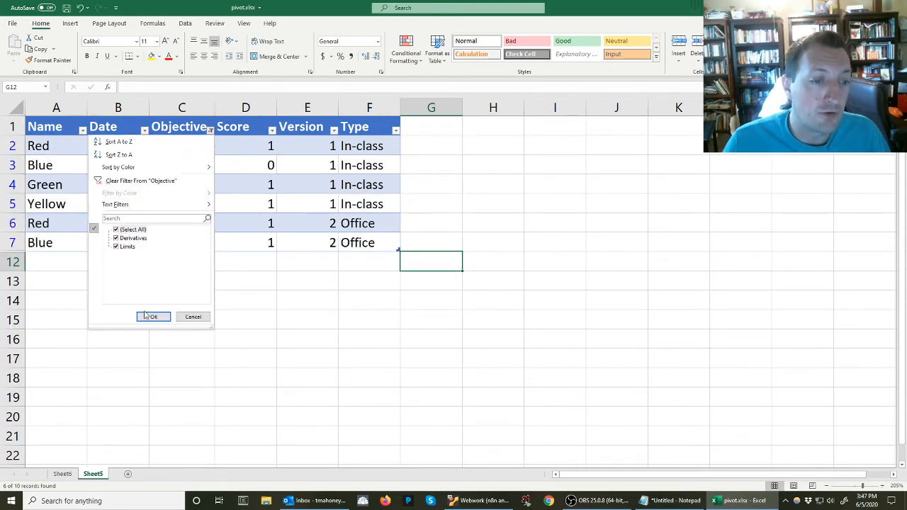
click(151, 317)
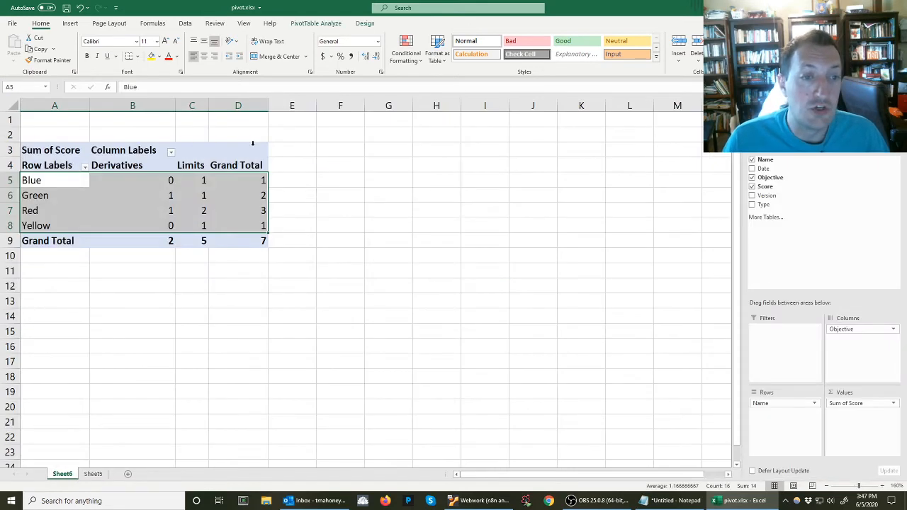
mouse_move(263, 225)
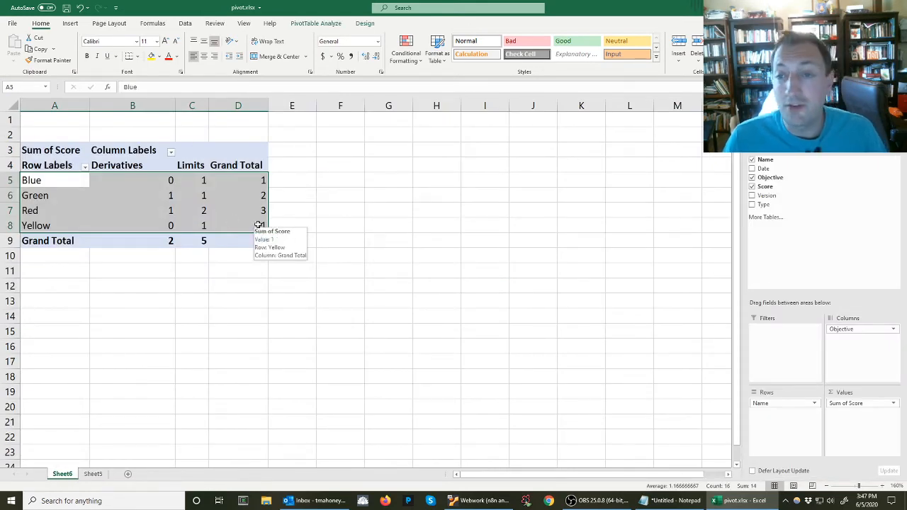
- Select A4:D8 of the pivot table and show the Formulas ribbon
click(46, 165)
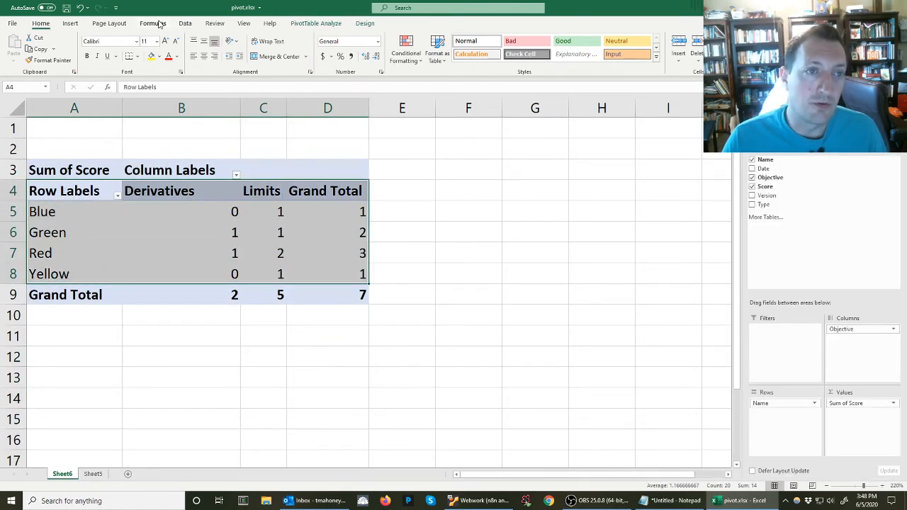
click(152, 24)
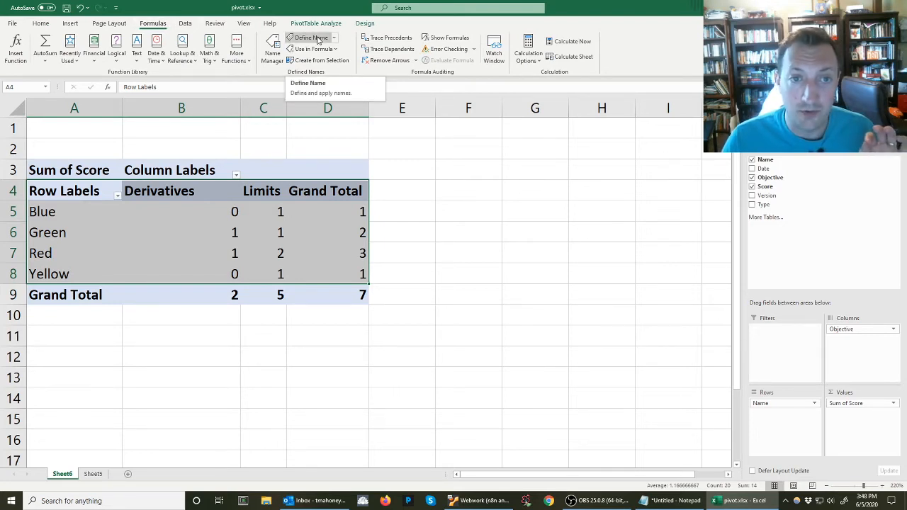
- Define the name MergeData2 for A4:D8 after MergeData is rejected as a duplicate
click(307, 83)
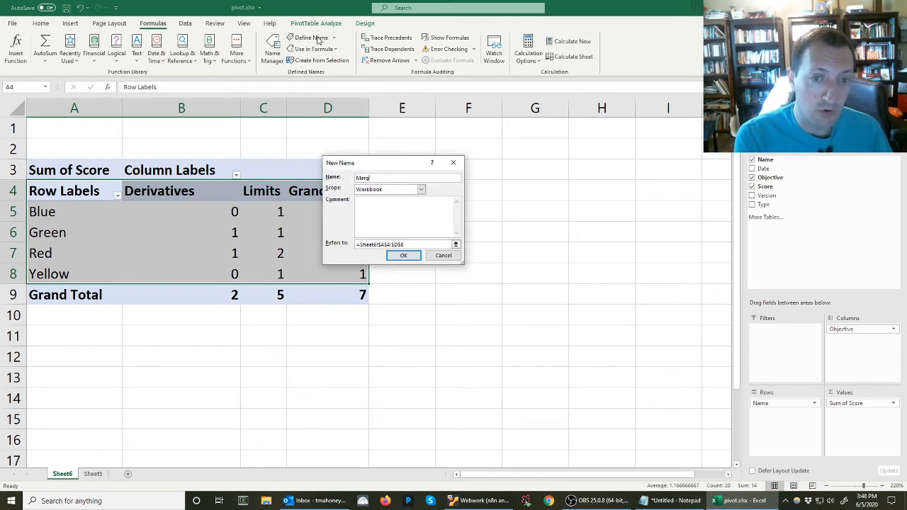
click(403, 255)
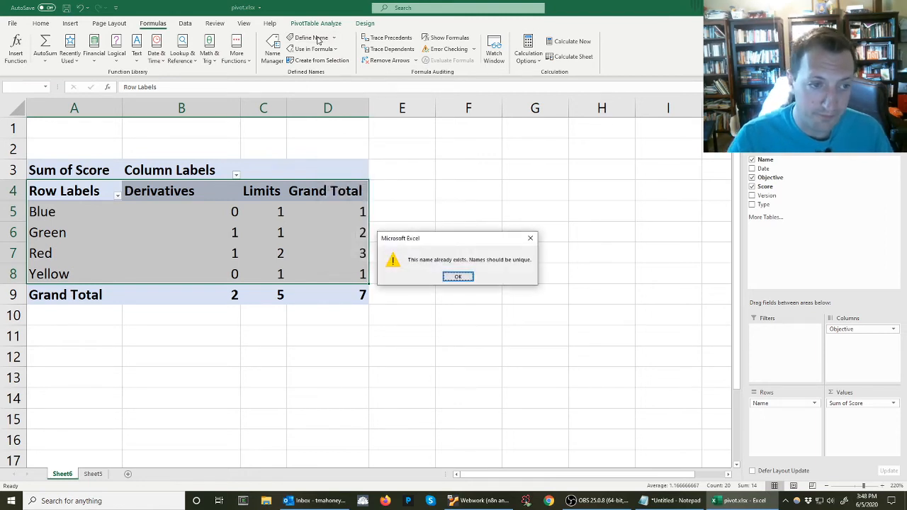
click(457, 276)
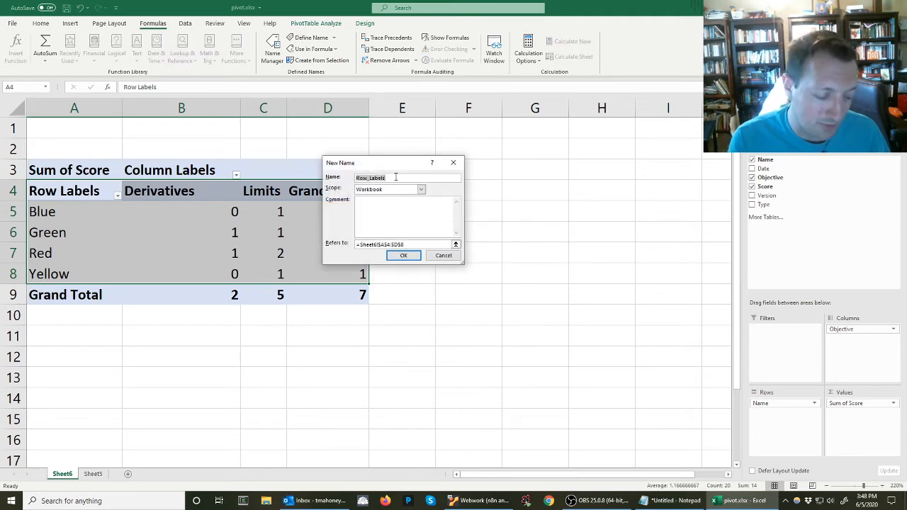
text(MergeData2)
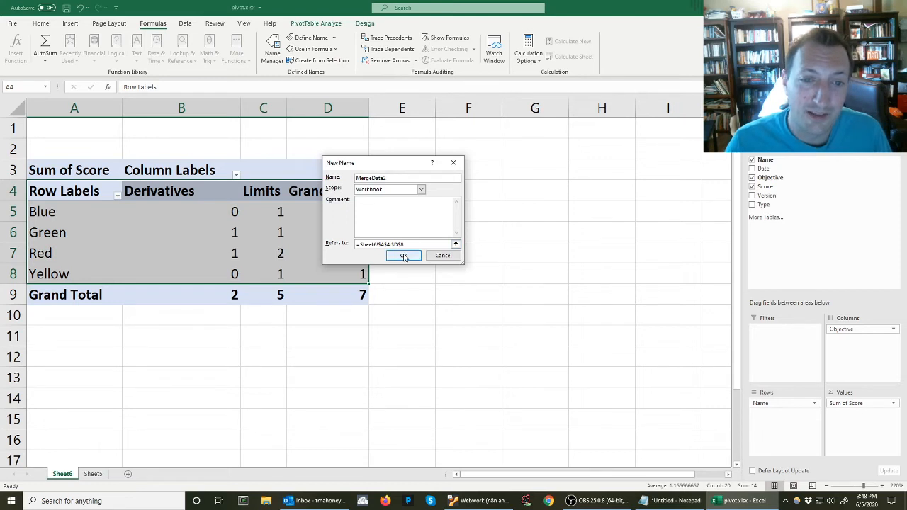
click(403, 255)
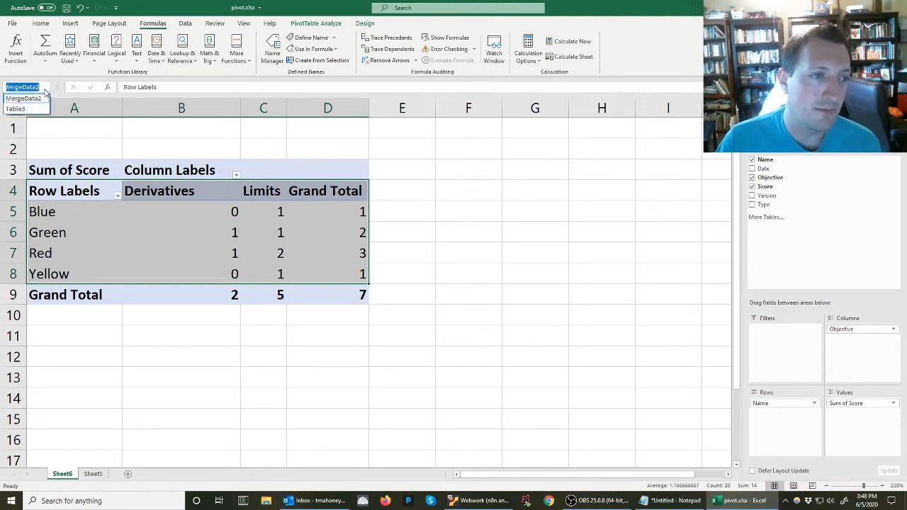
- Choose MergeData2 from the Name Box to confirm it selects the range
click(401, 418)
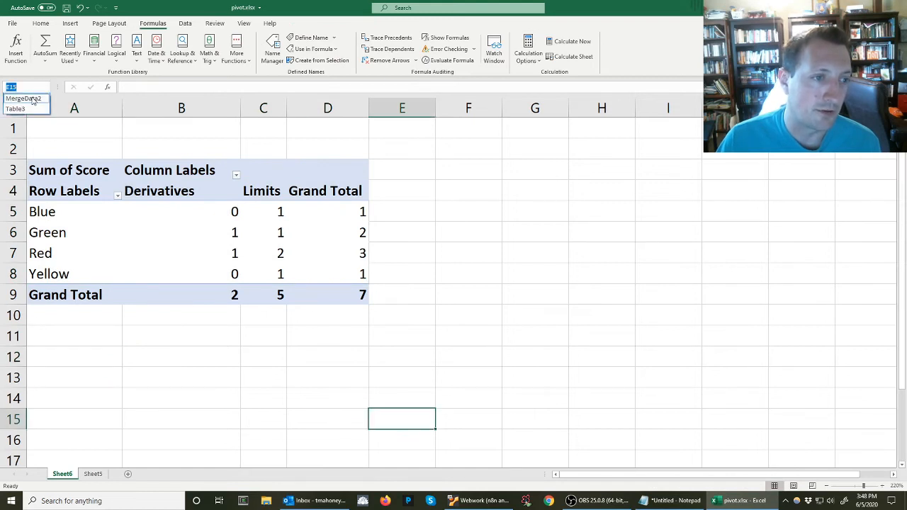
click(64, 191)
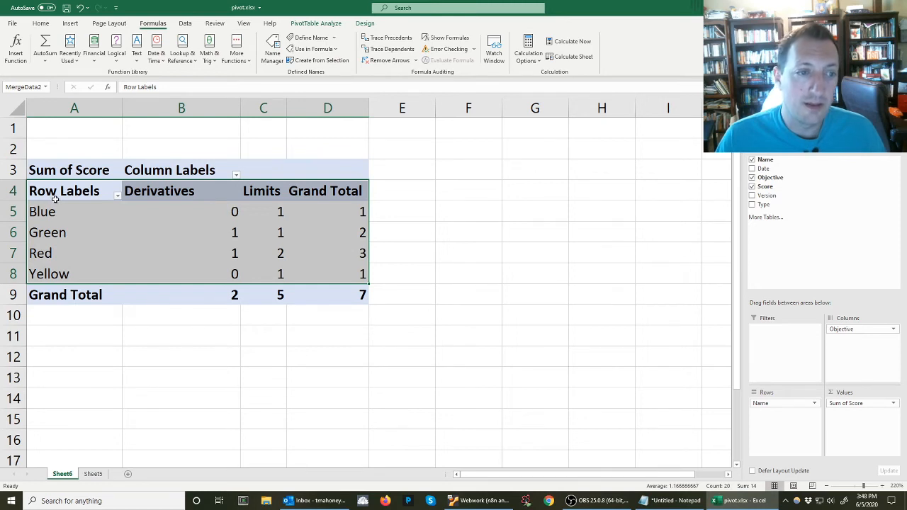
mouse_move(62, 263)
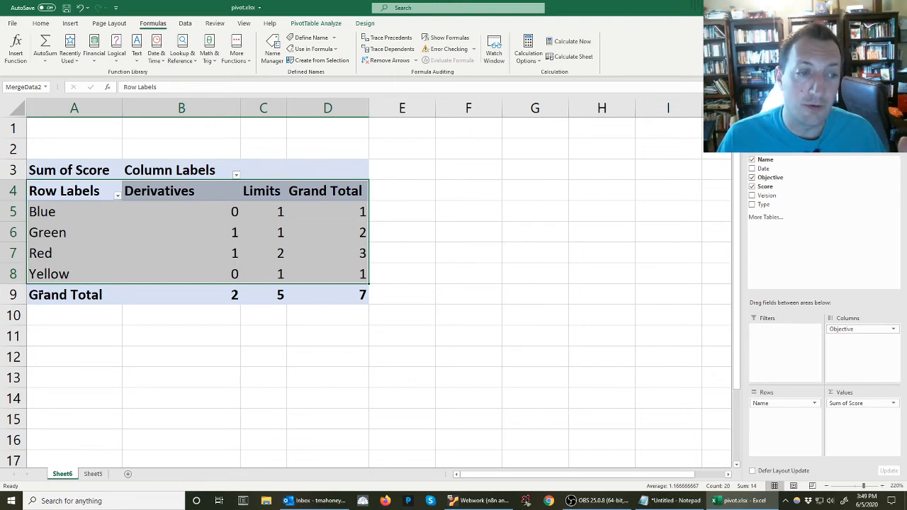
mouse_move(272, 46)
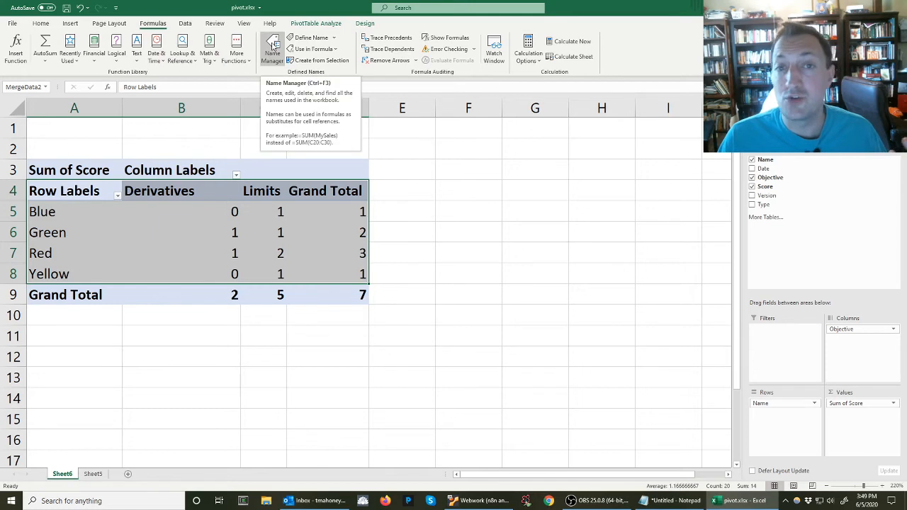
- Delete the broken MergeData (#REF!) name in Name Manager, leaving MergeData2 and Table3
click(272, 46)
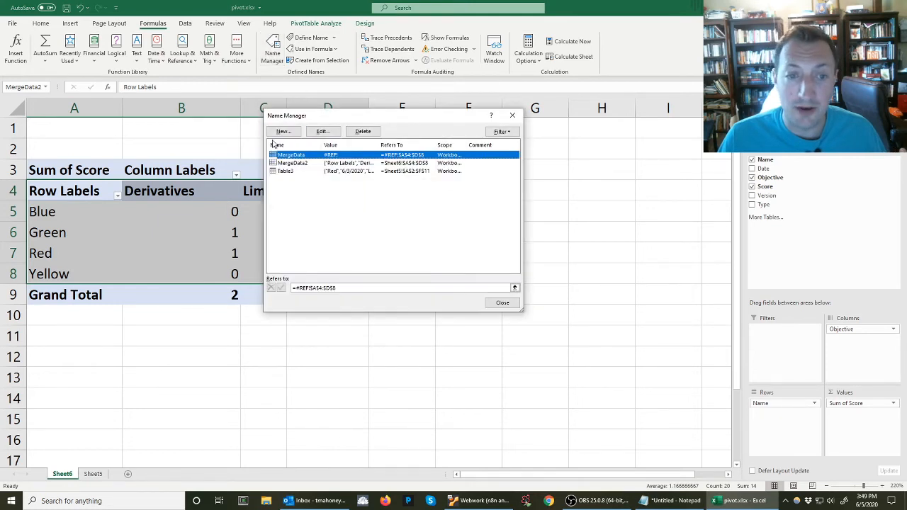
click(348, 287)
text(7)
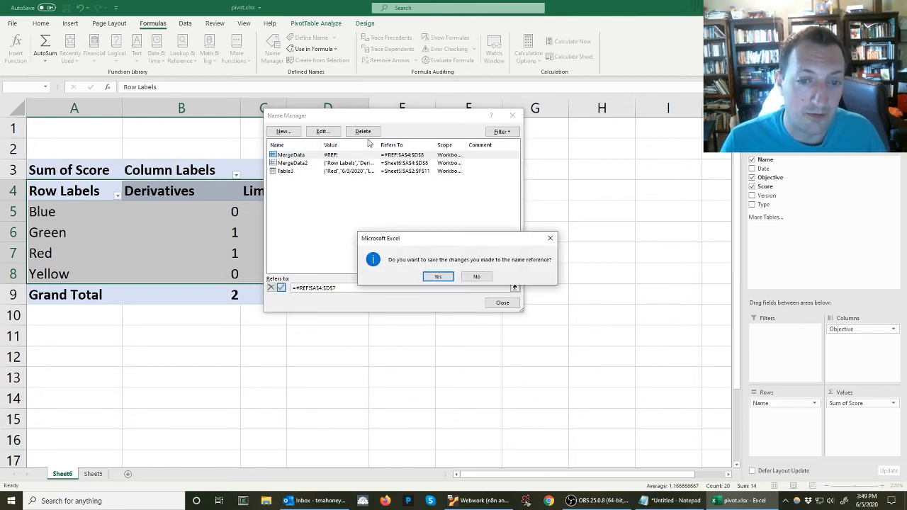
click(437, 276)
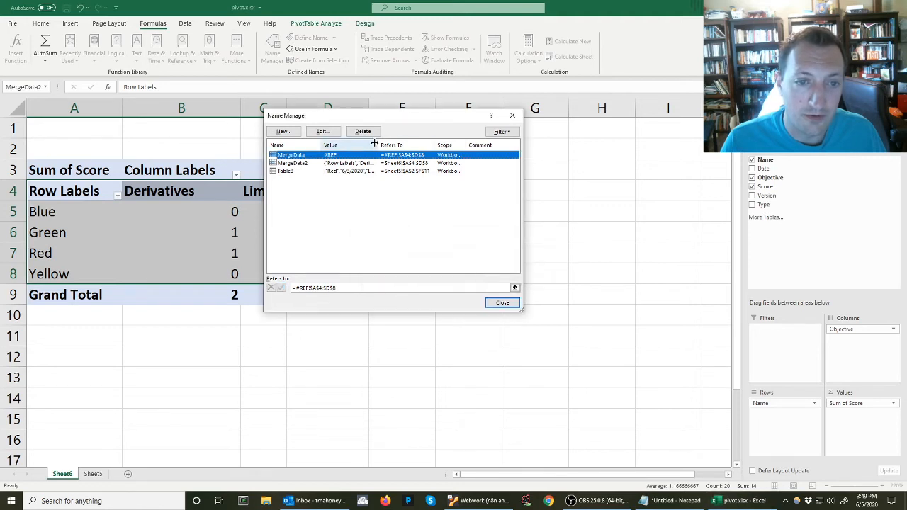
click(362, 131)
text(Sheet6)
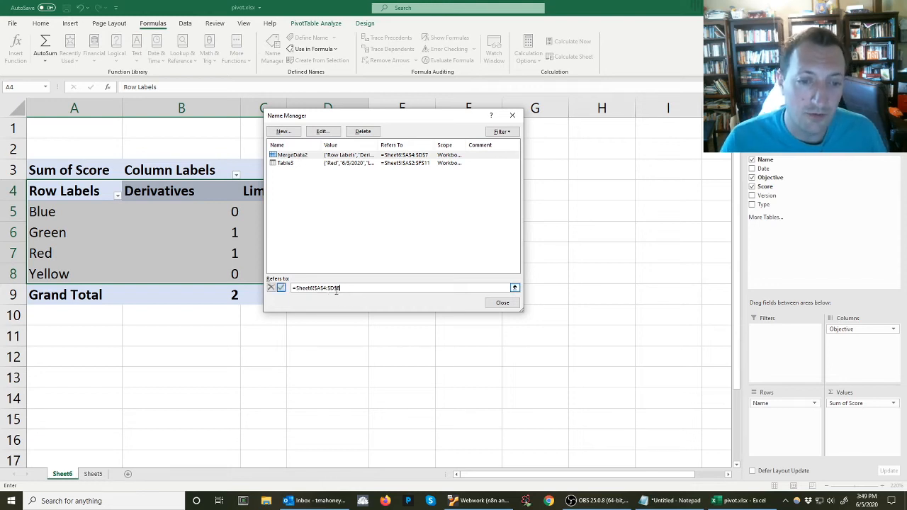
click(502, 302)
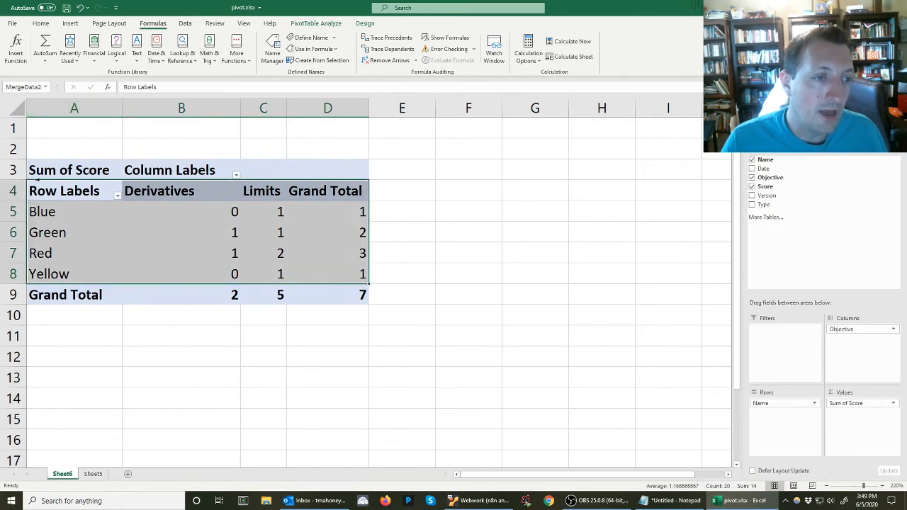
mouse_move(357, 289)
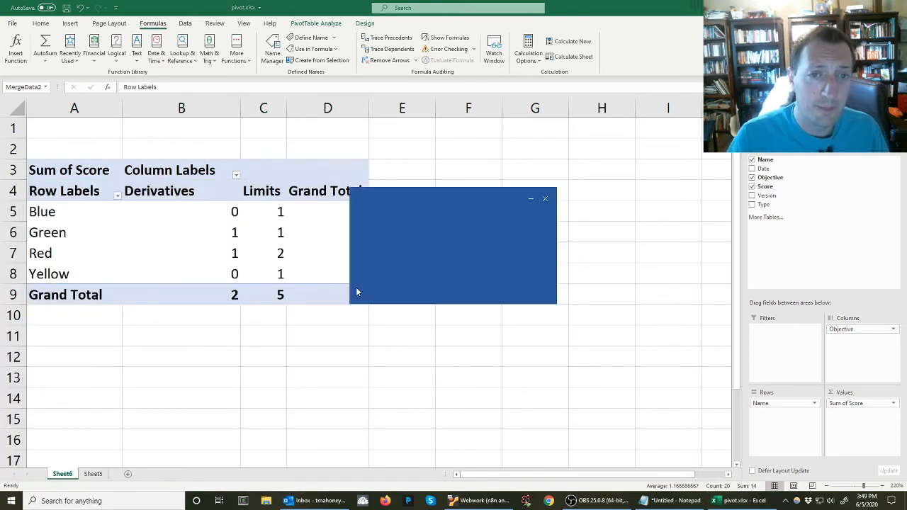
- Start a new blank Word document and go to its Mailings tools
click(727, 501)
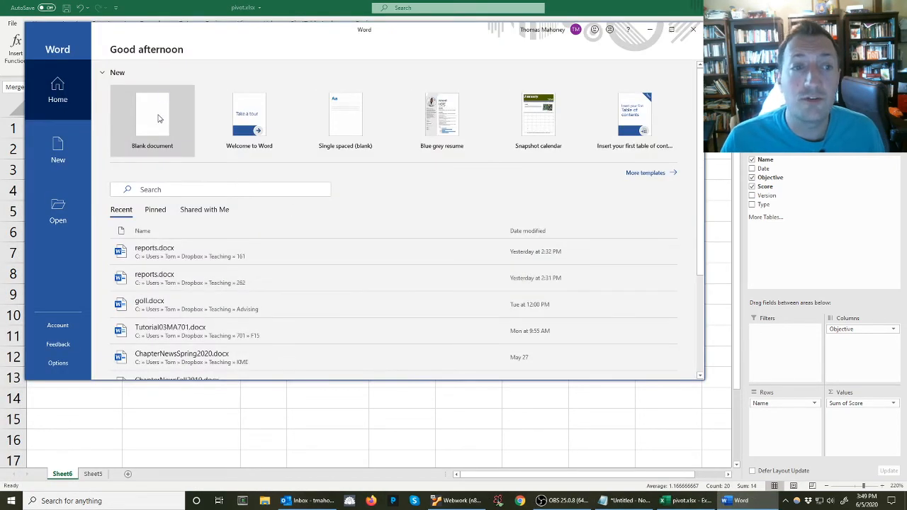
click(152, 121)
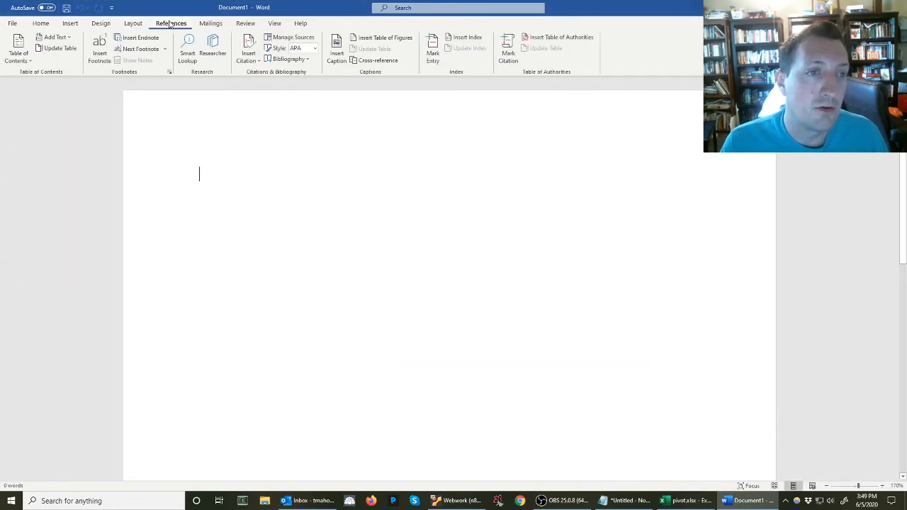
click(211, 23)
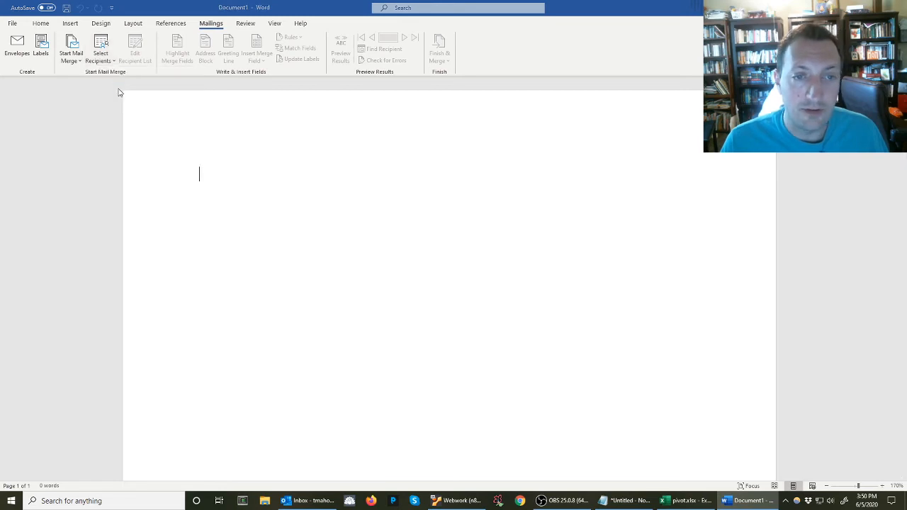
- Use the MergeData2 range in Desktop's pivot.xlsx as the existing recipient list
click(101, 47)
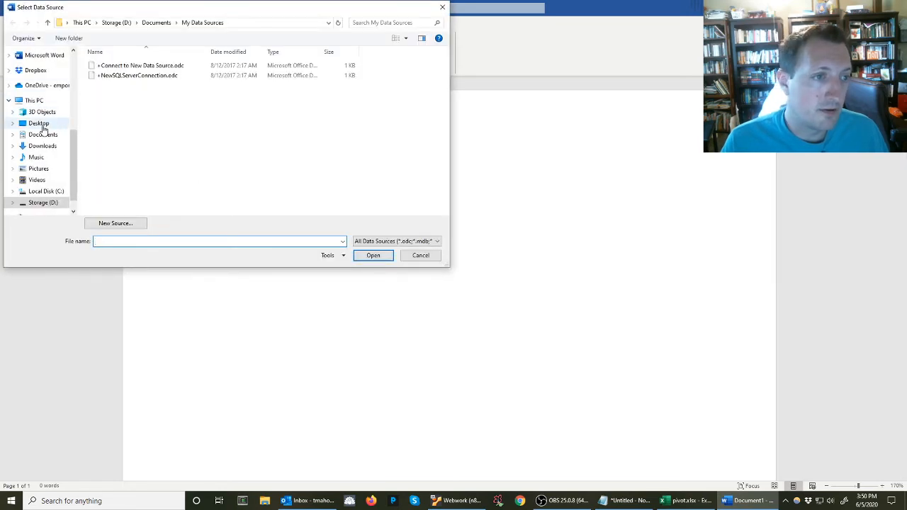
click(39, 123)
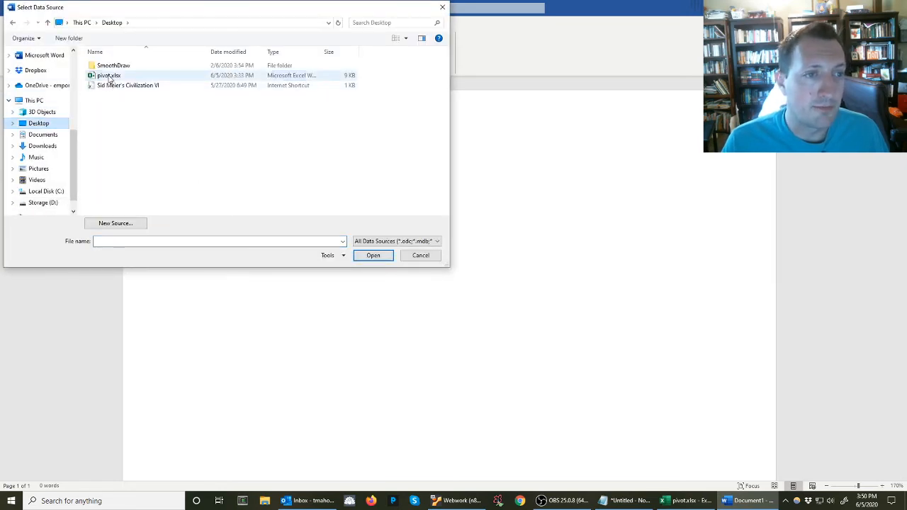
click(372, 255)
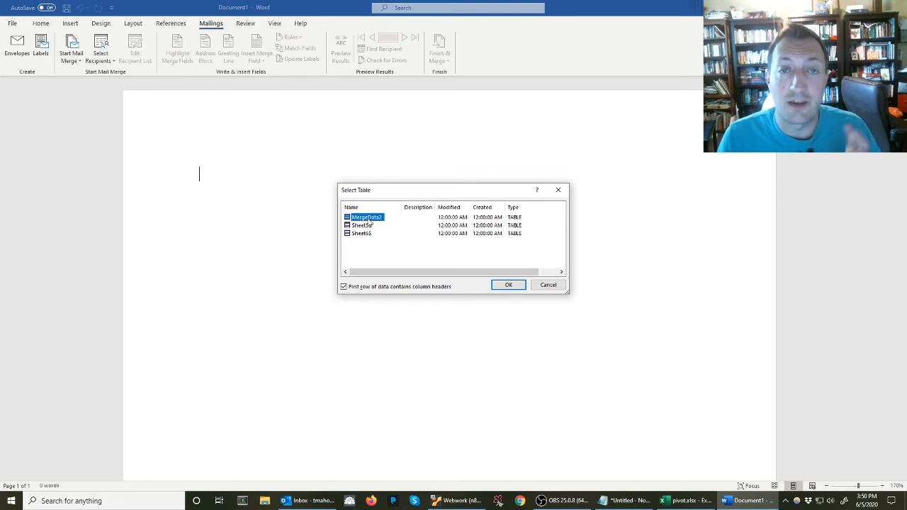
click(508, 284)
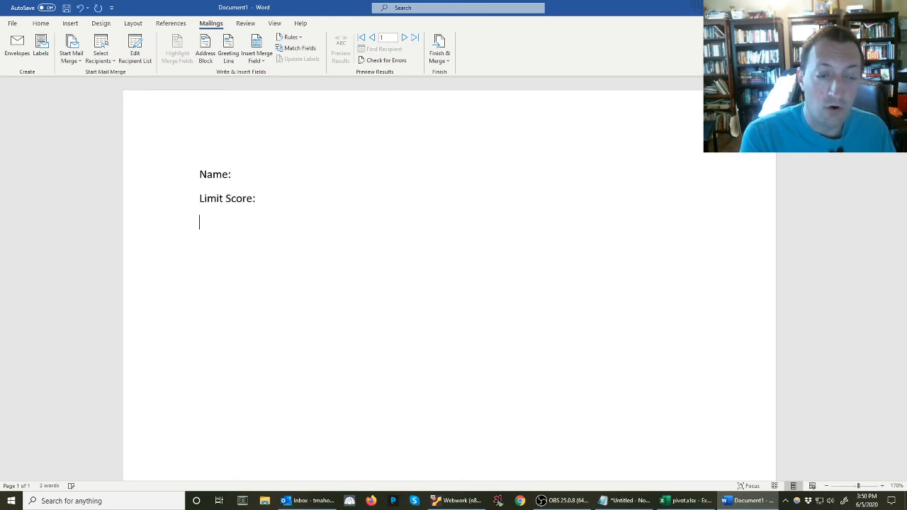
- Add the Derivatives: label and insert the Row_Labels merge field after Name:
text(Derivatives:)
text(Total Score:)
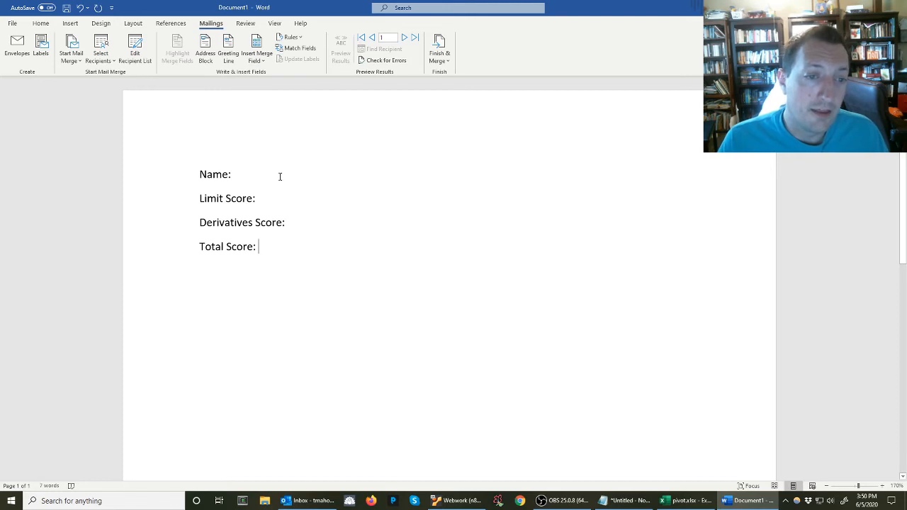
click(233, 174)
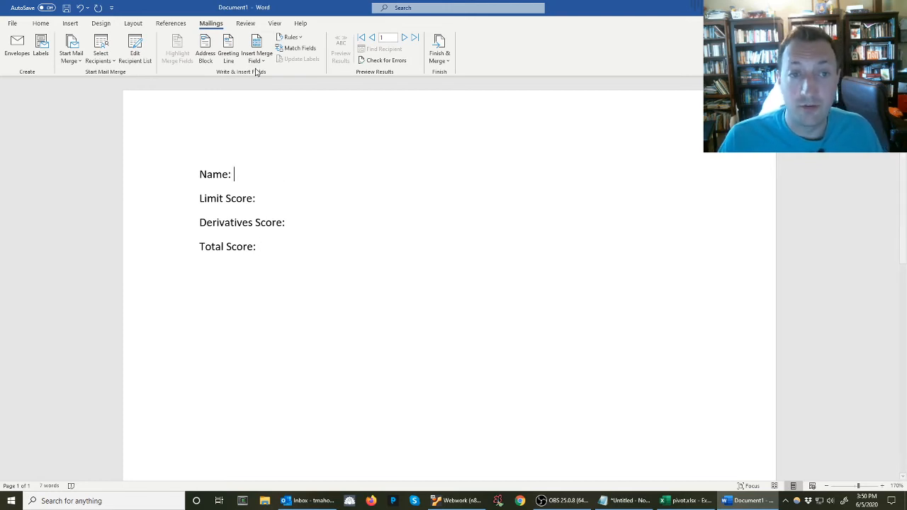
click(256, 50)
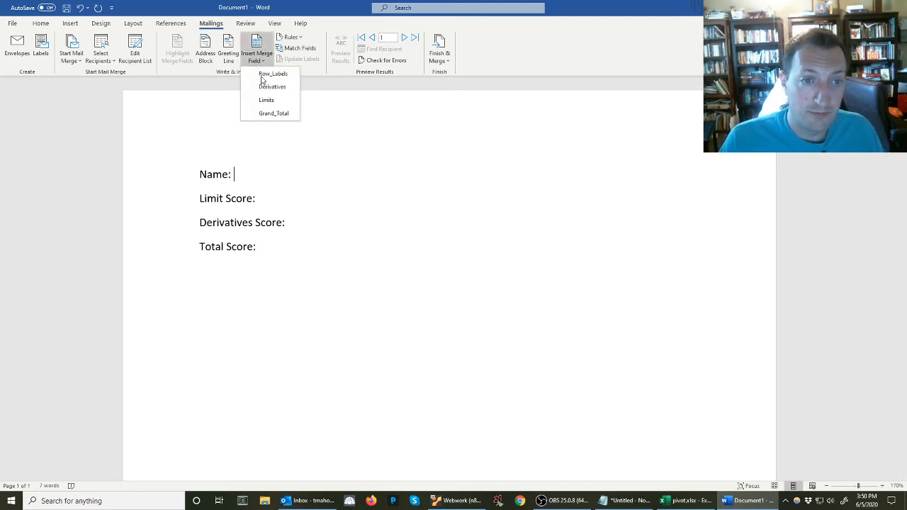
click(274, 73)
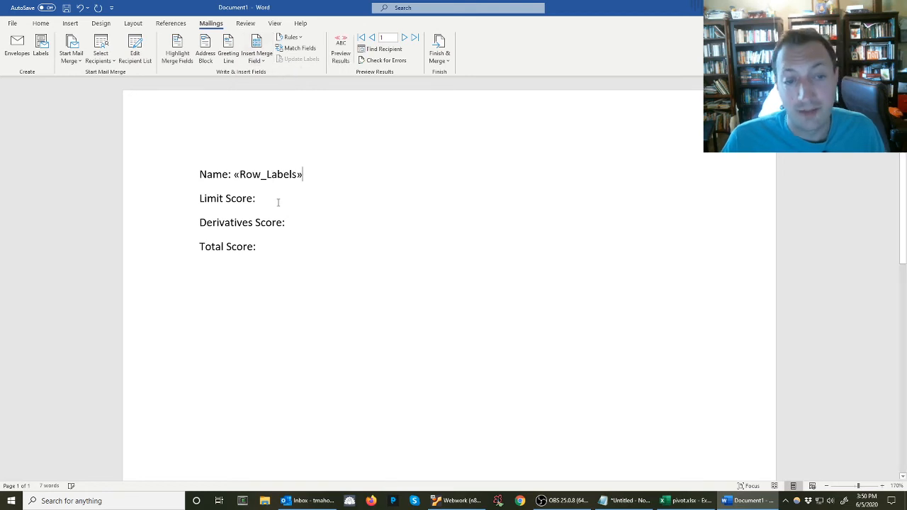
- Insert the Limits and Derivatives merge fields after their score labels
click(256, 50)
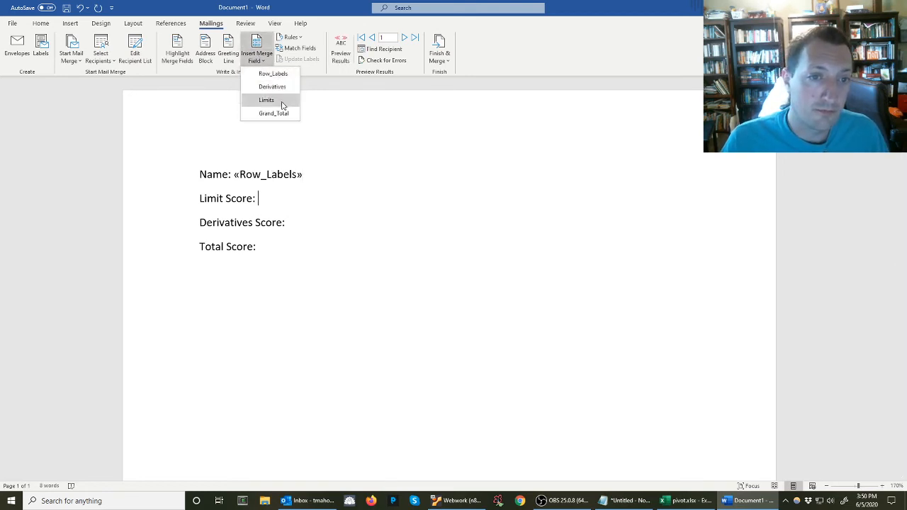
click(266, 100)
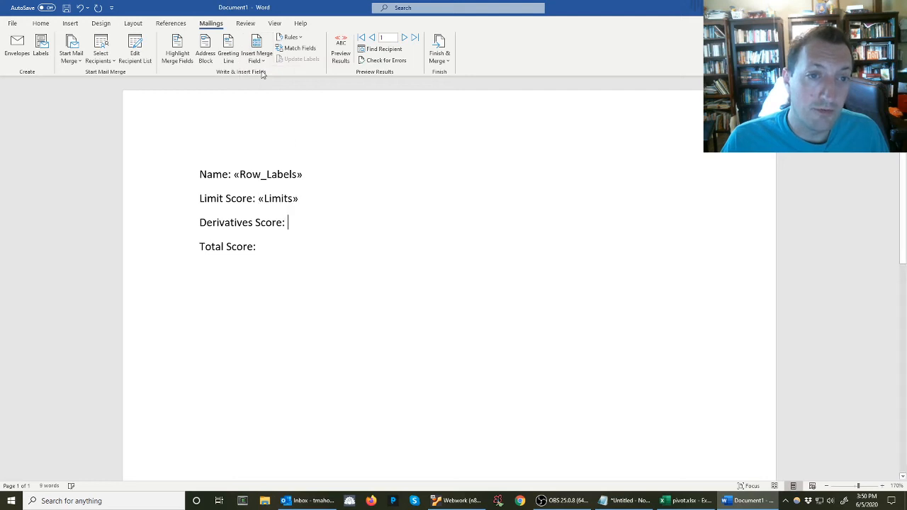
click(257, 50)
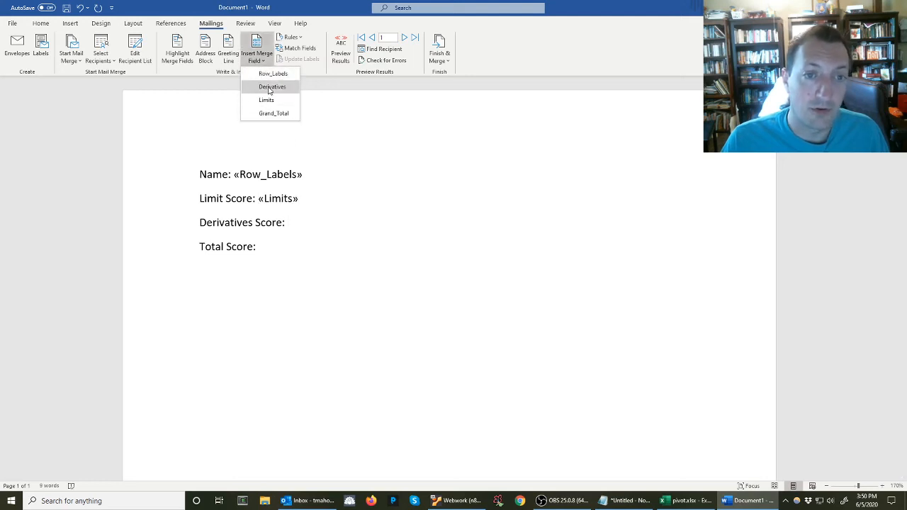
mouse_move(272, 87)
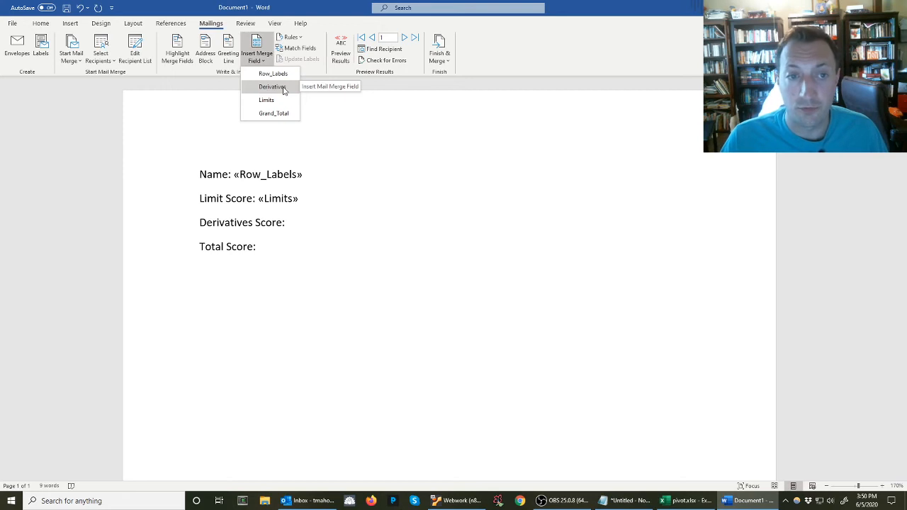
click(272, 86)
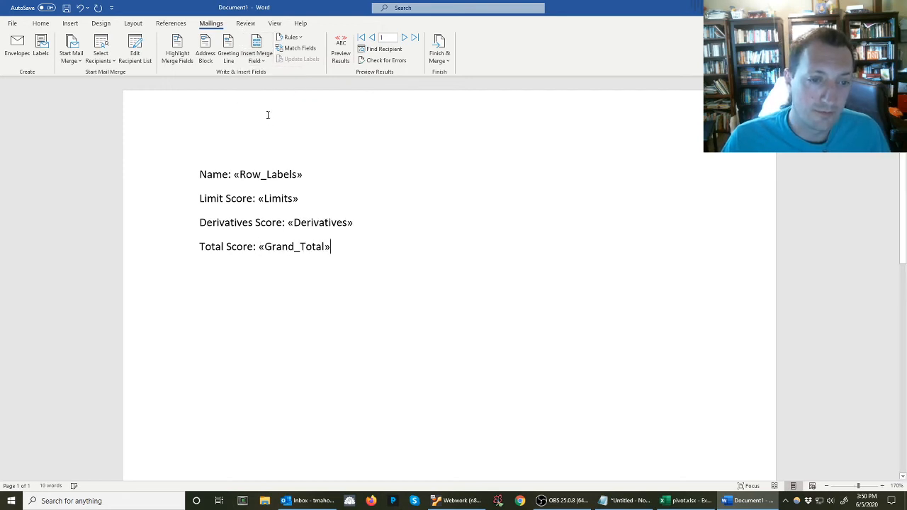
mouse_move(341, 49)
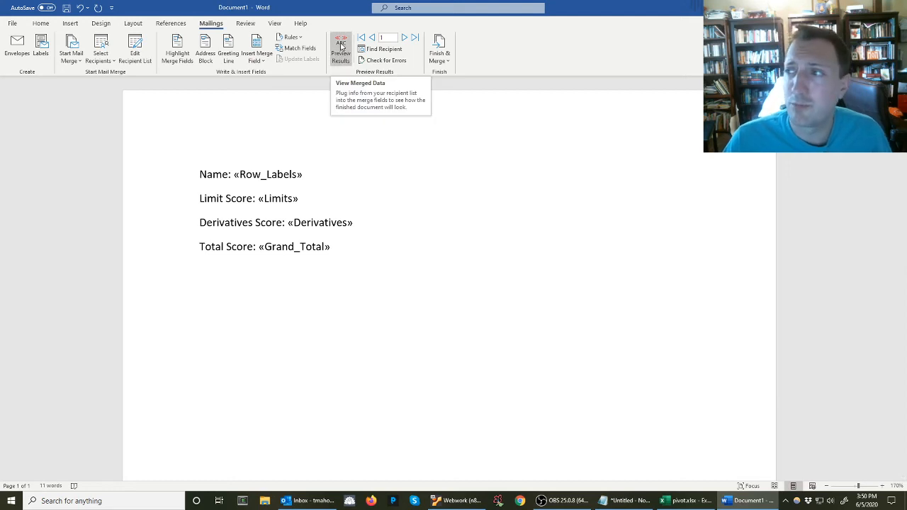
- Preview results and page through student records such as Blue, Red and Yellow
click(341, 49)
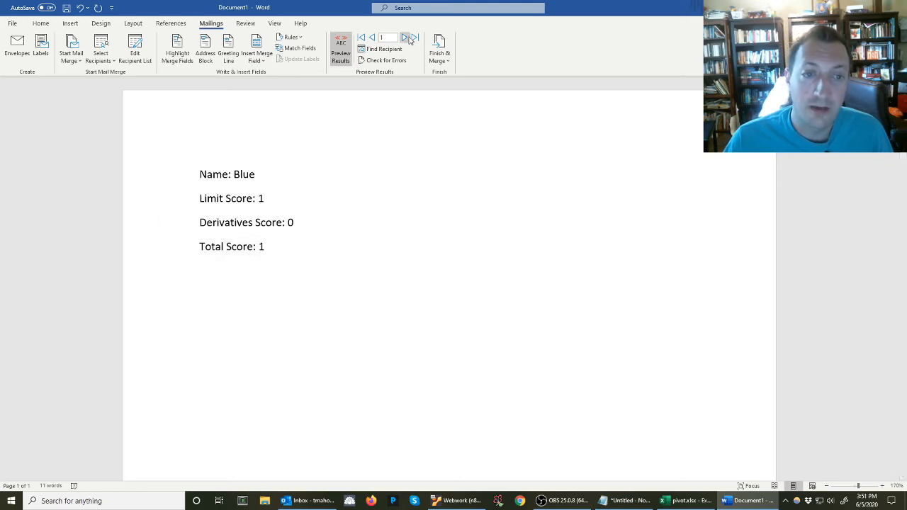
click(405, 38)
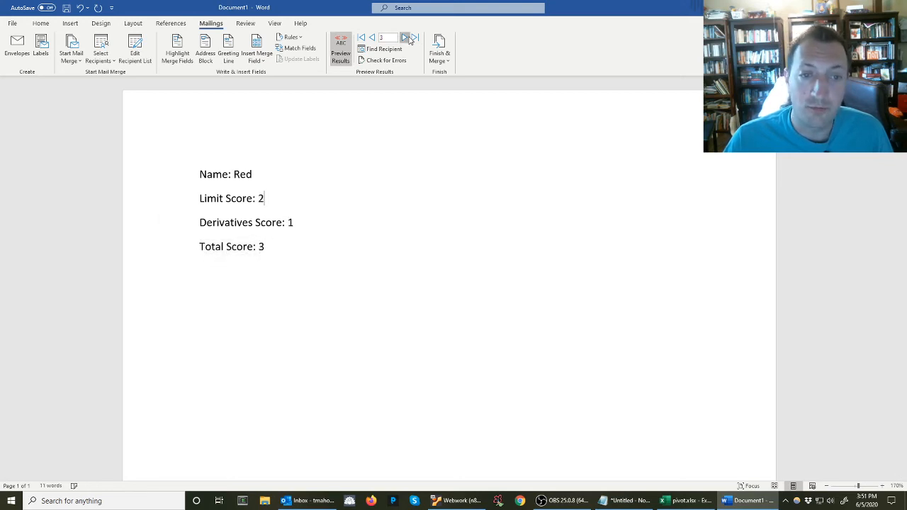
click(372, 38)
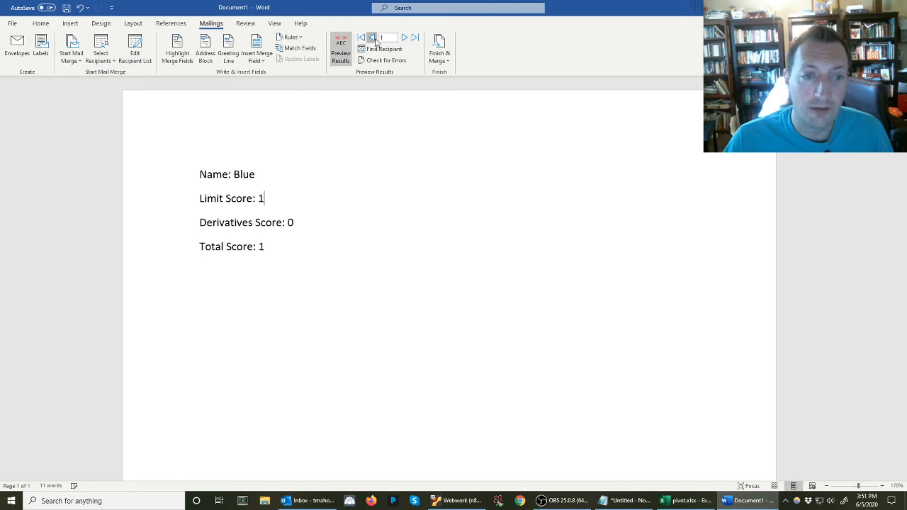
click(405, 37)
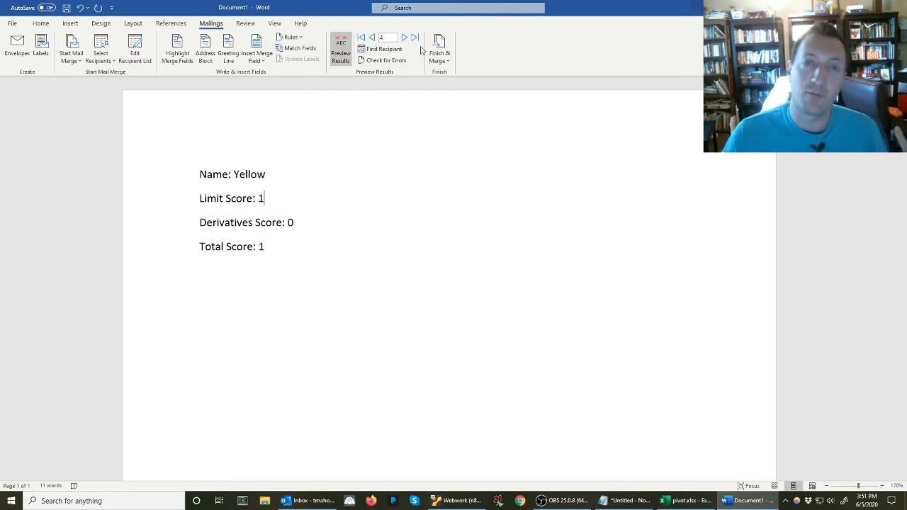
mouse_move(384, 60)
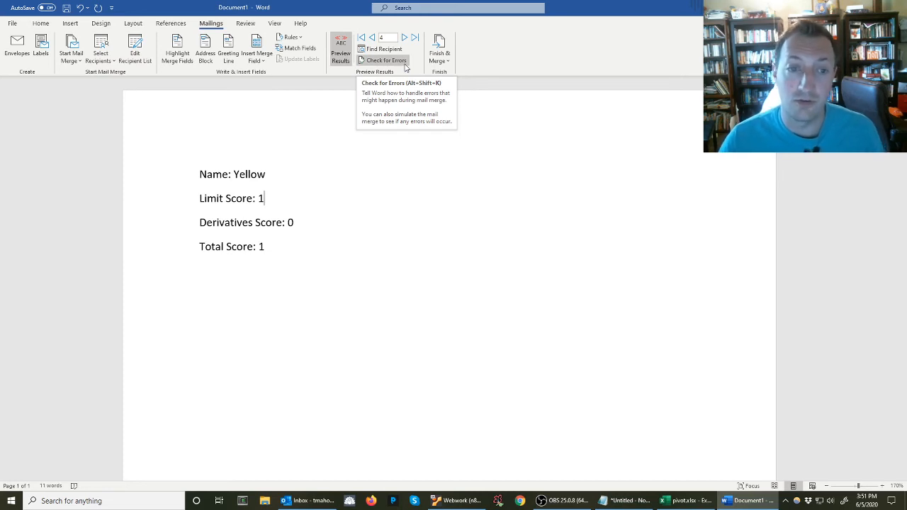
double_click(261, 199)
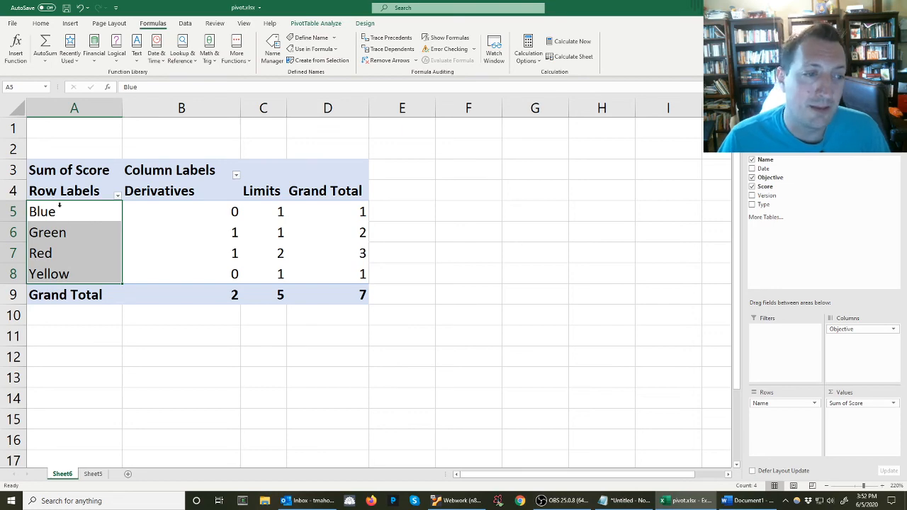
click(93, 473)
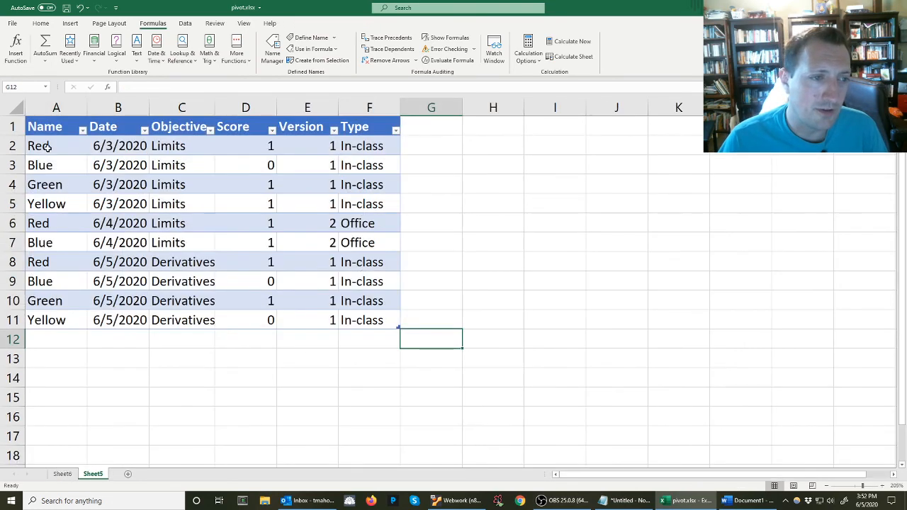
click(56, 145)
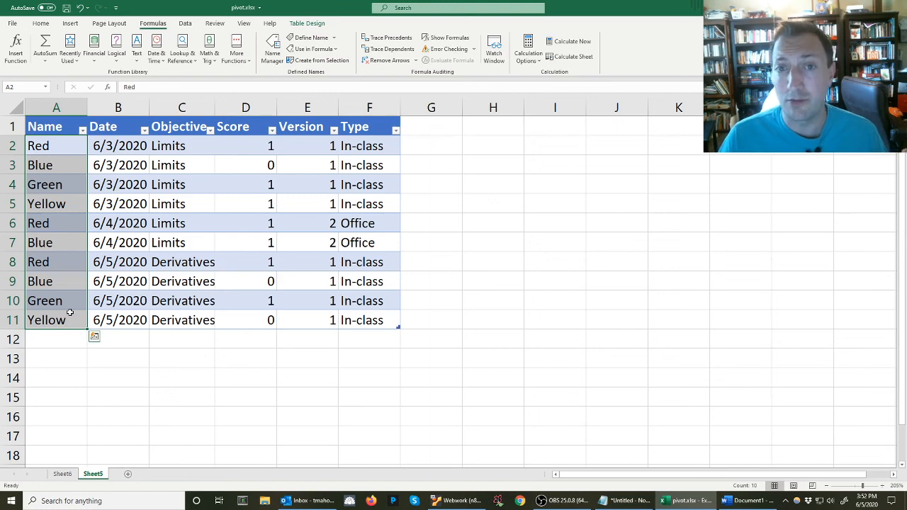
click(62, 473)
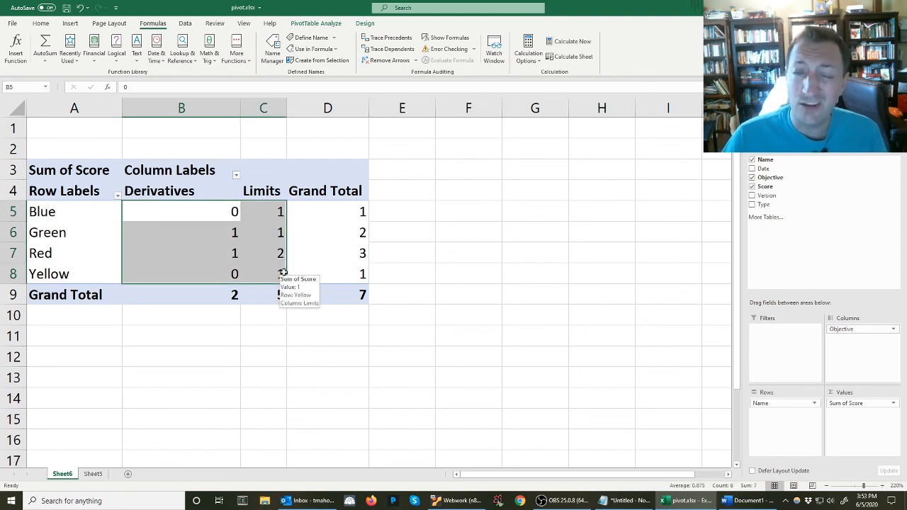
mouse_move(385, 186)
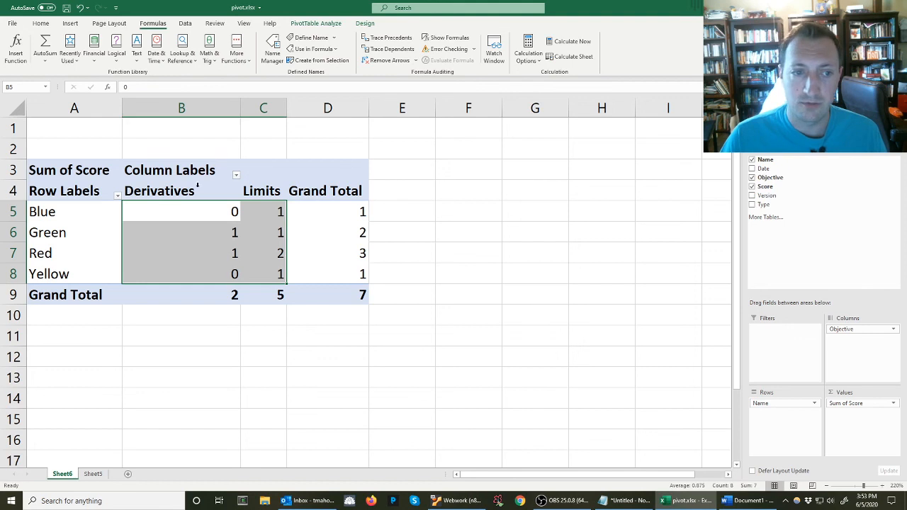
click(263, 190)
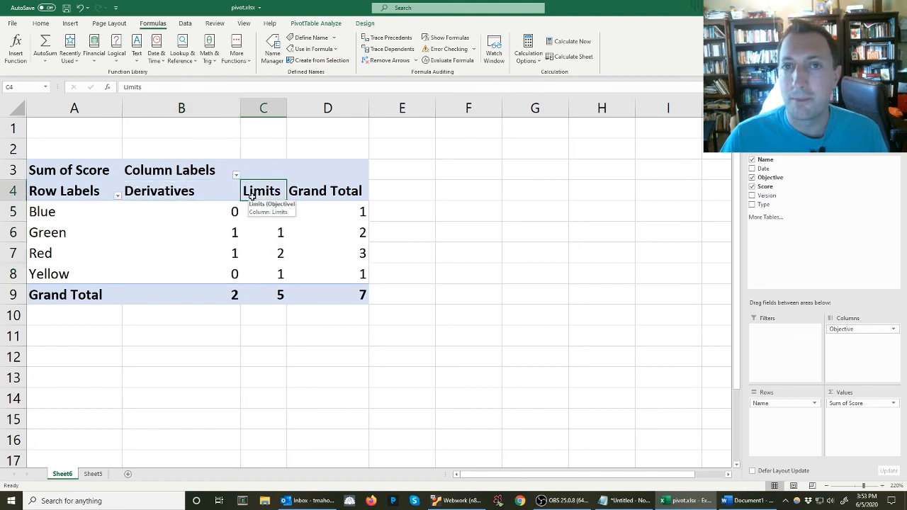